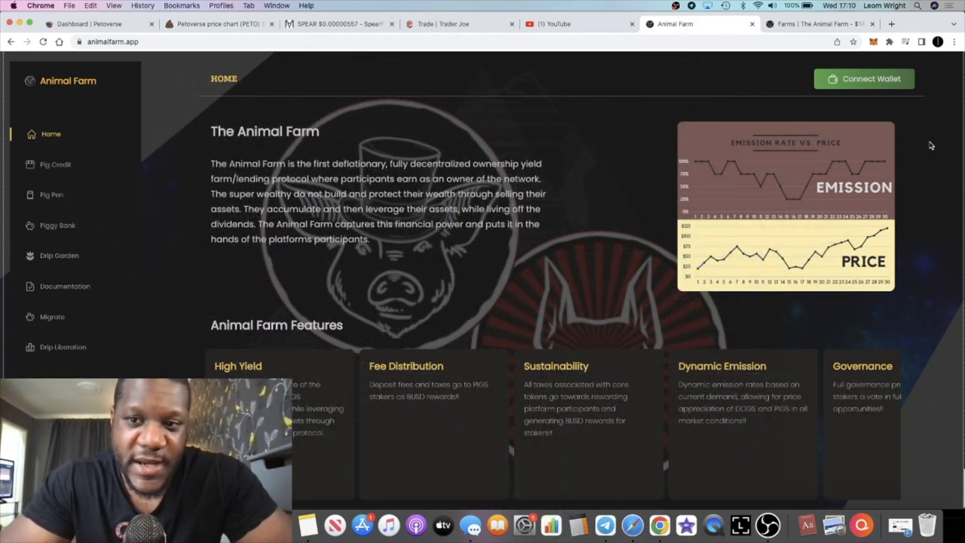
mouse_move(715, 406)
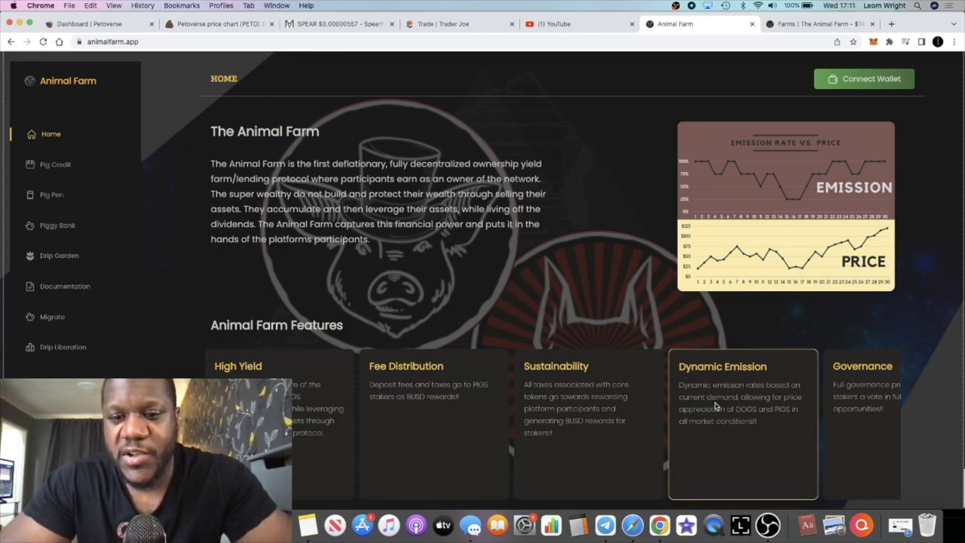
Scroll back in the Forex Shark Calls channel to the May 3 migration white paper PDF post
click(606, 525)
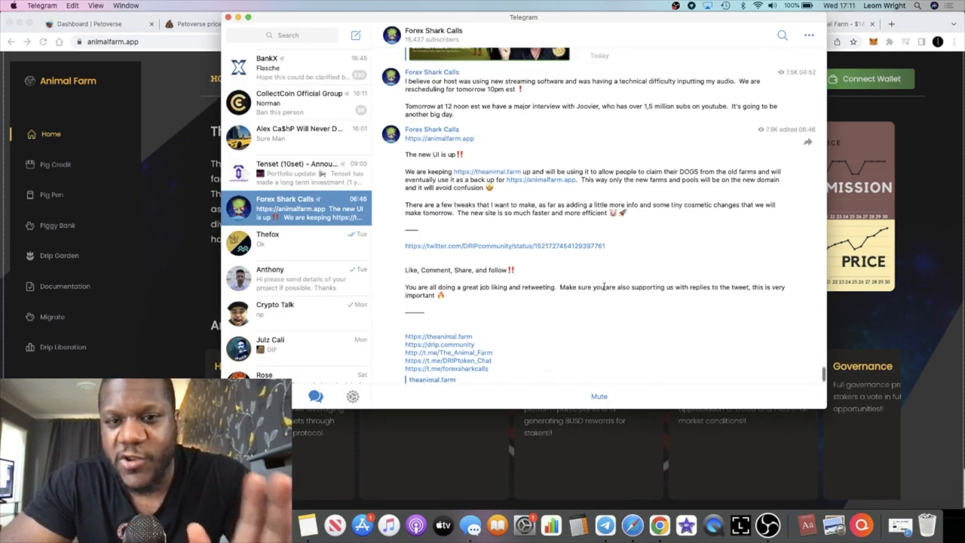
scroll(up, 3)
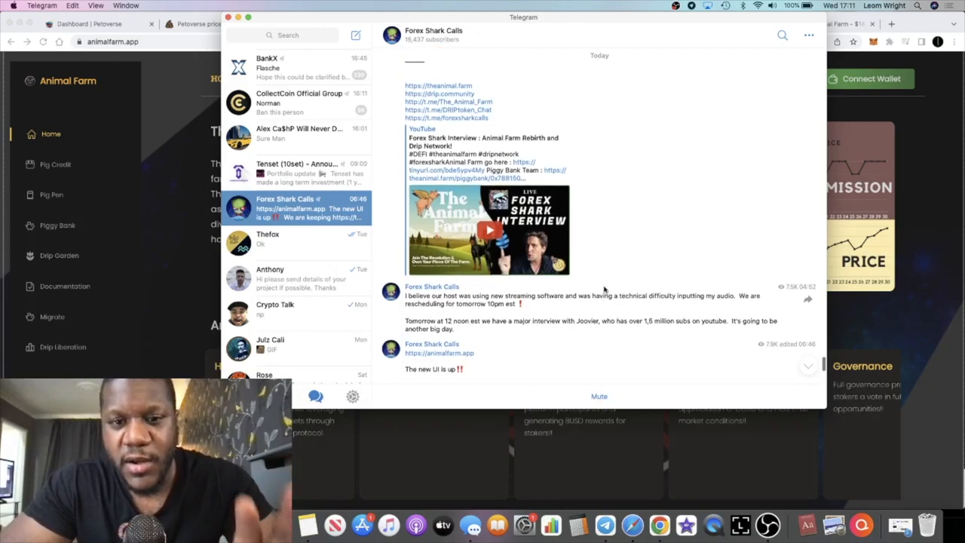
scroll(up, 3)
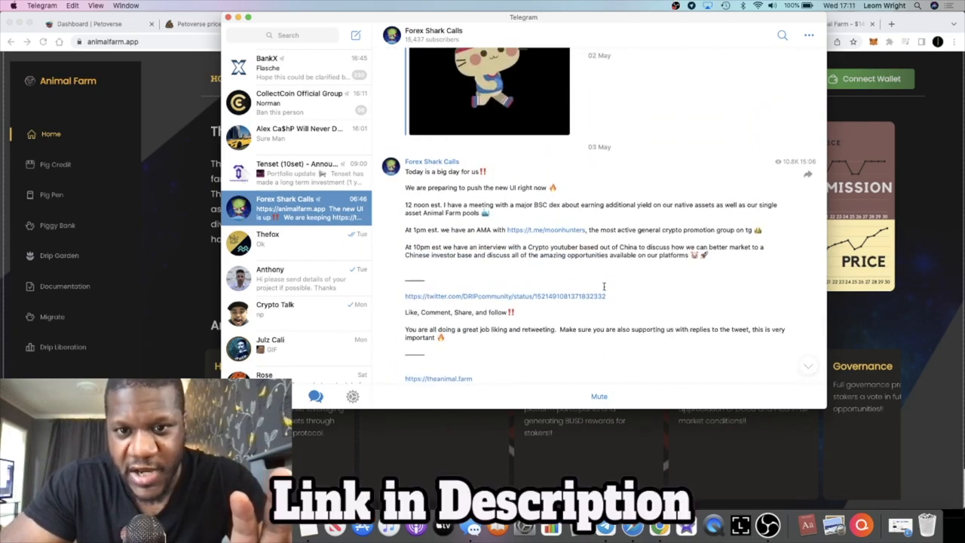
scroll(down, 3)
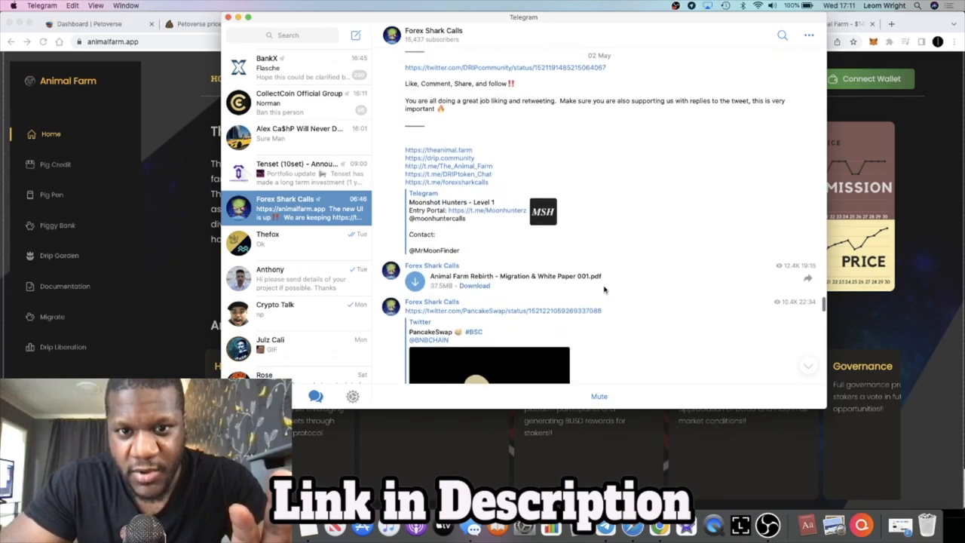
click(489, 366)
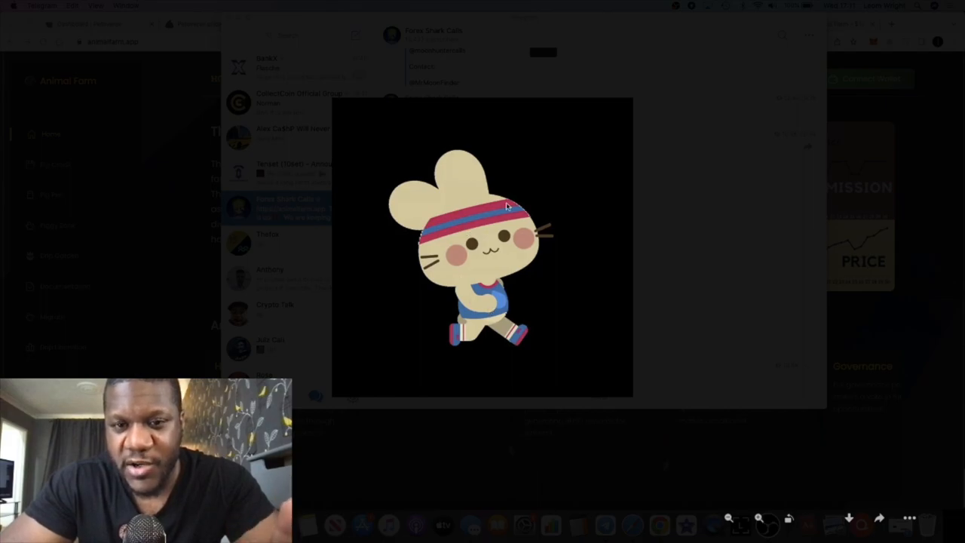
mouse_move(500, 260)
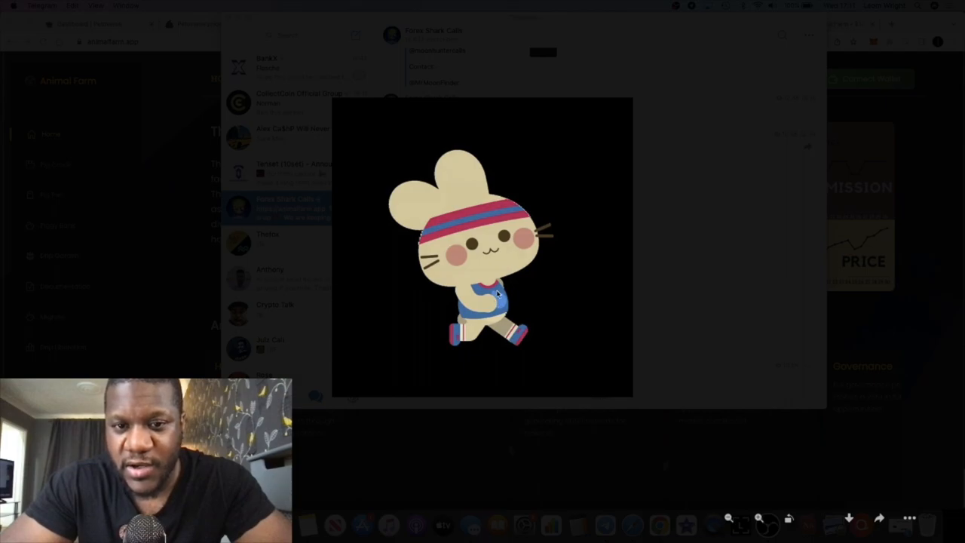
mouse_move(510, 277)
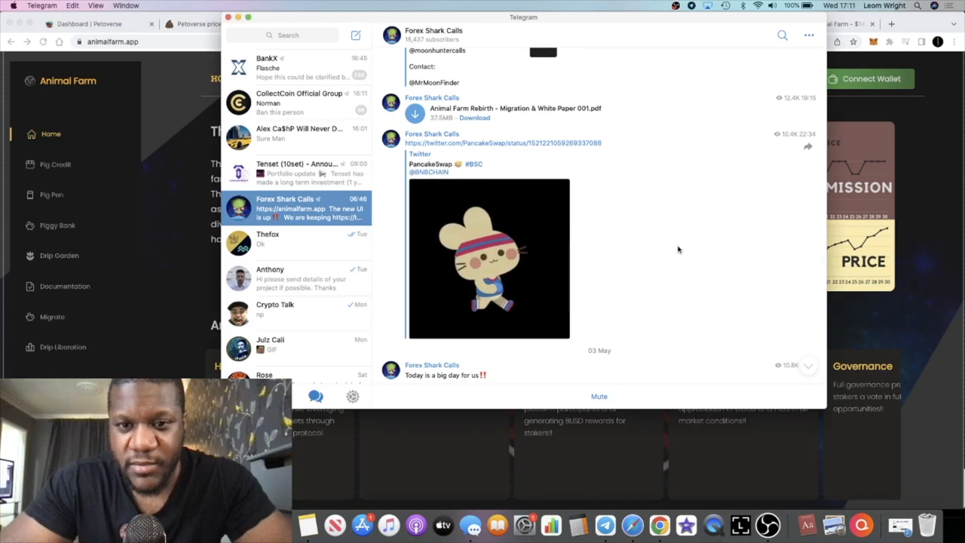
Scroll the Forex Shark Calls channel down to its latest 'The new UI is up' announcement
scroll(down, 3)
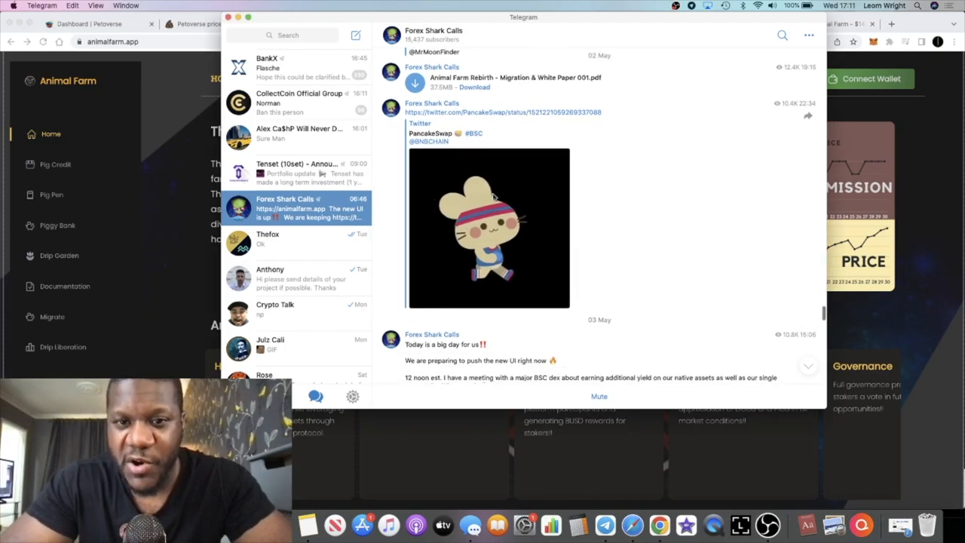
scroll(down, 3)
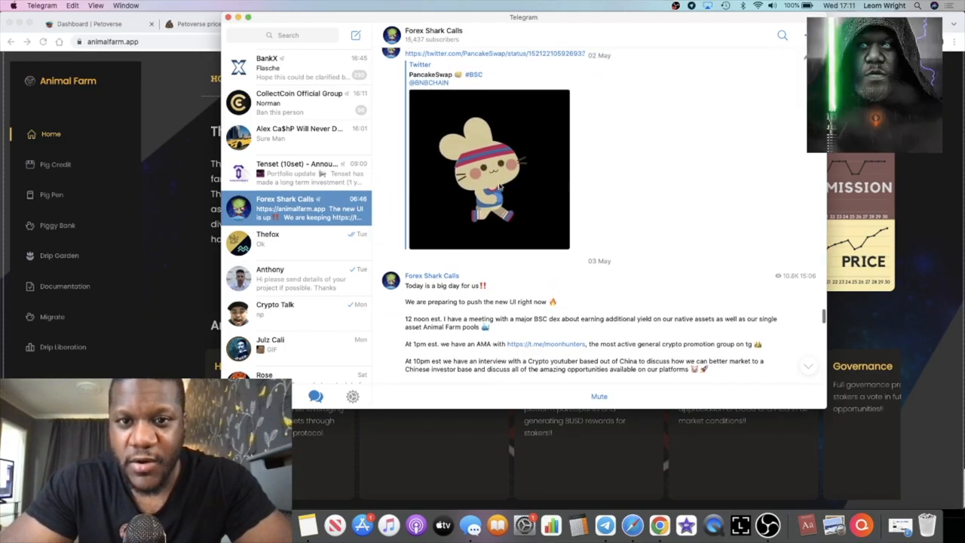
scroll(up, 3)
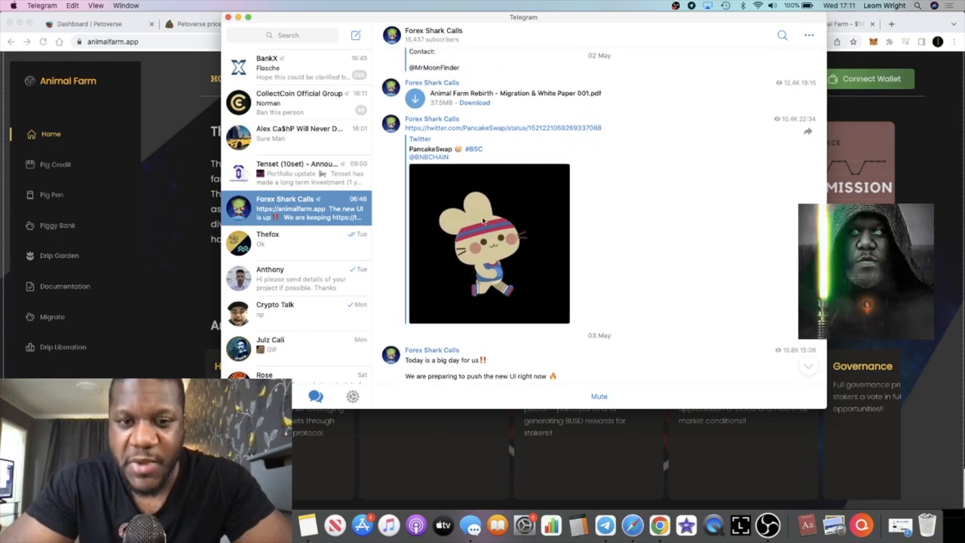
scroll(down, 3)
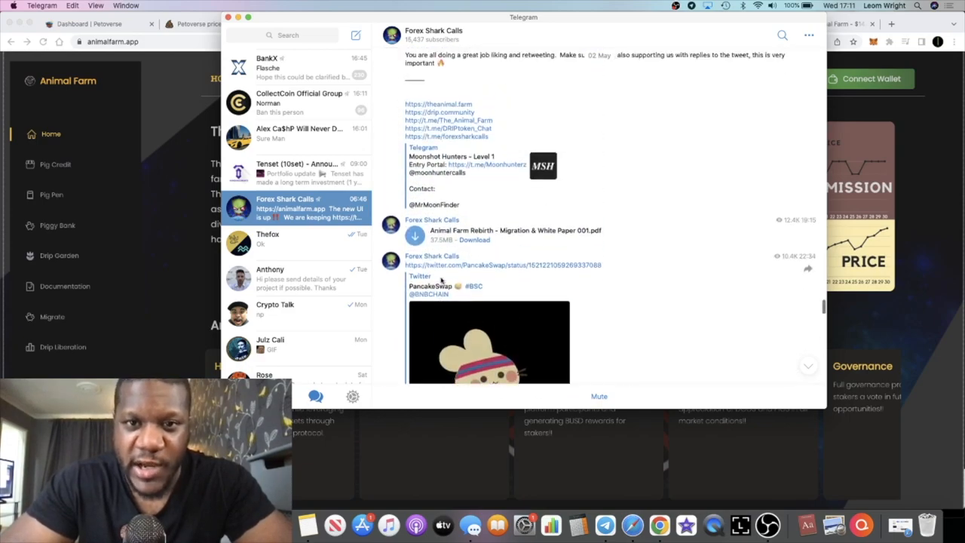
scroll(up, 3)
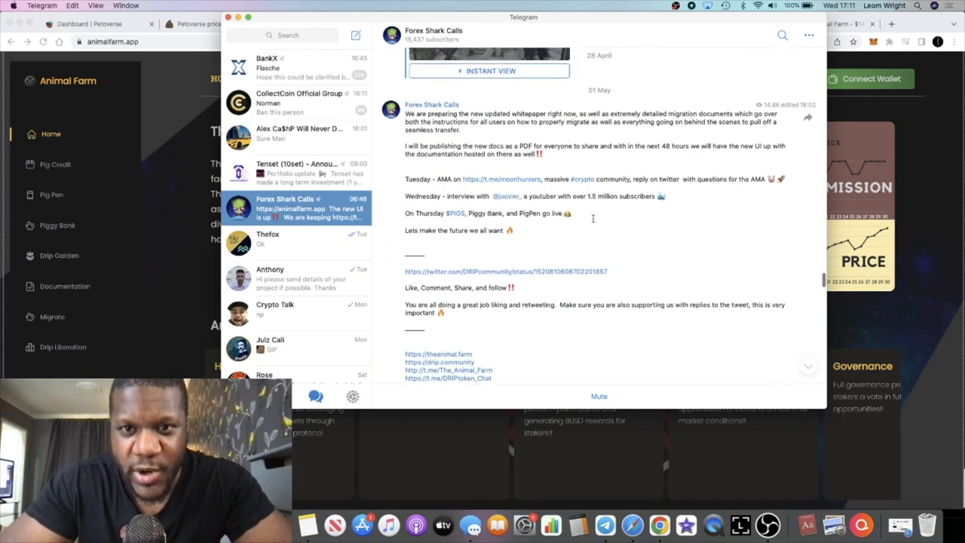
scroll(down, 3)
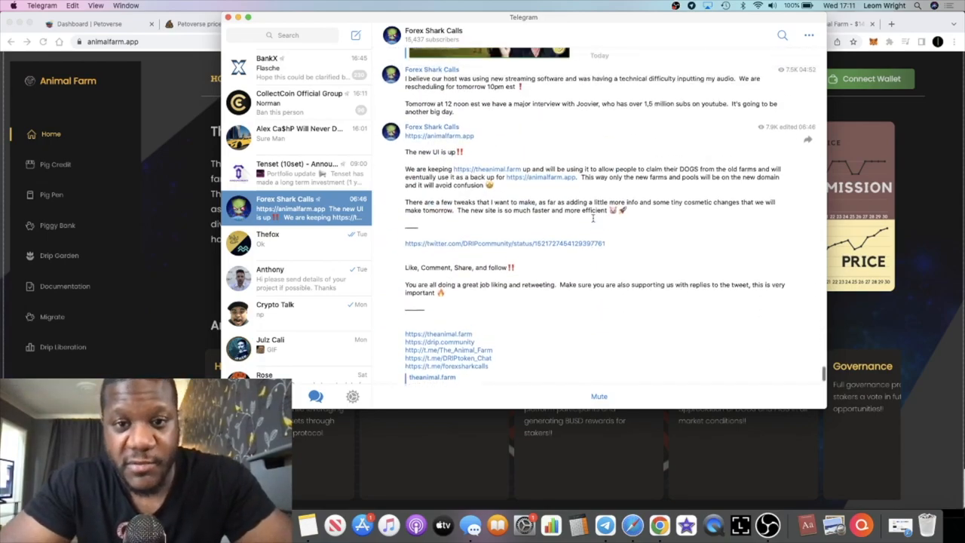
scroll(up, 3)
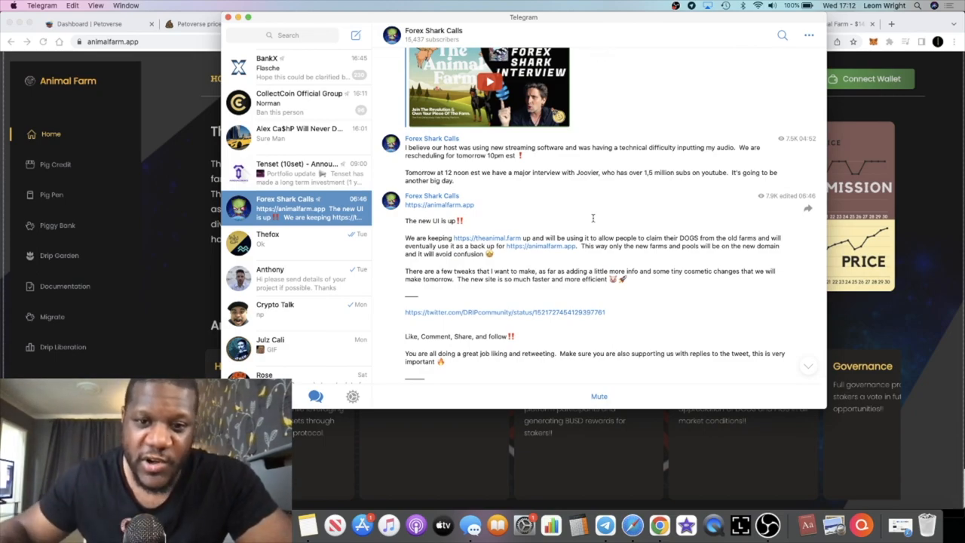
scroll(down, 3)
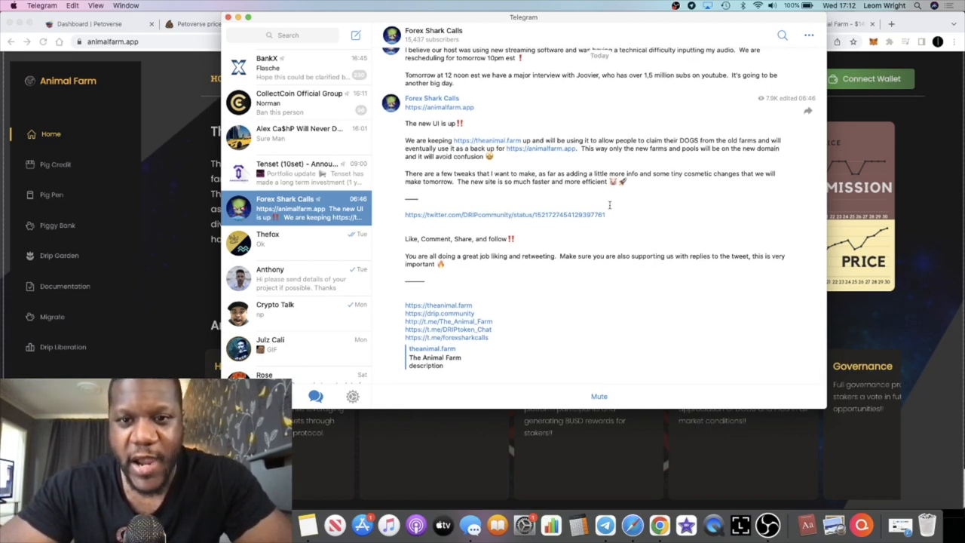
mouse_move(701, 197)
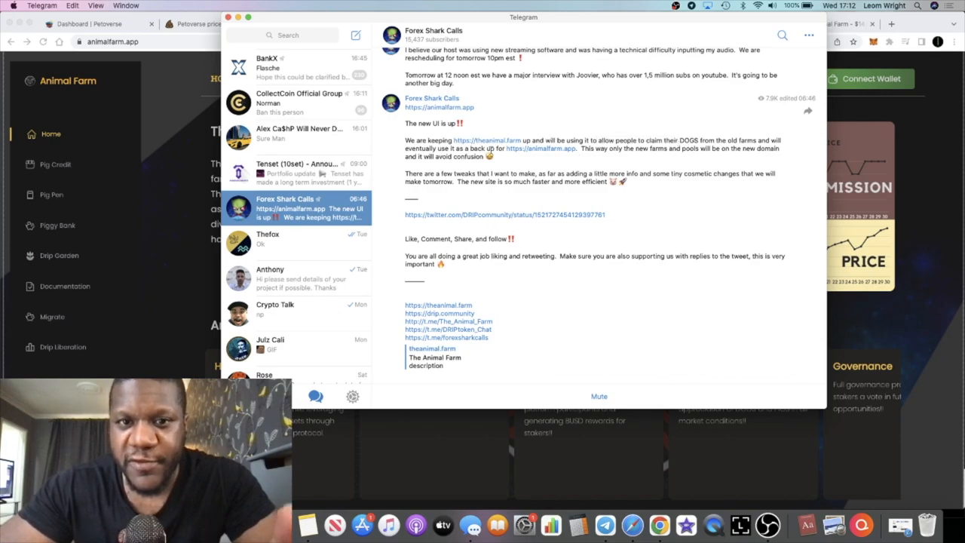
mouse_move(517, 159)
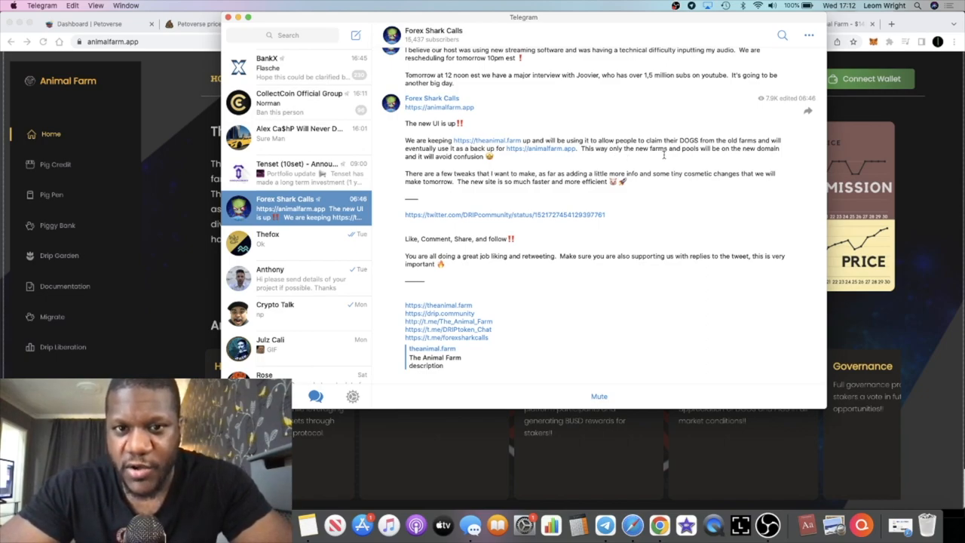
mouse_move(893, 266)
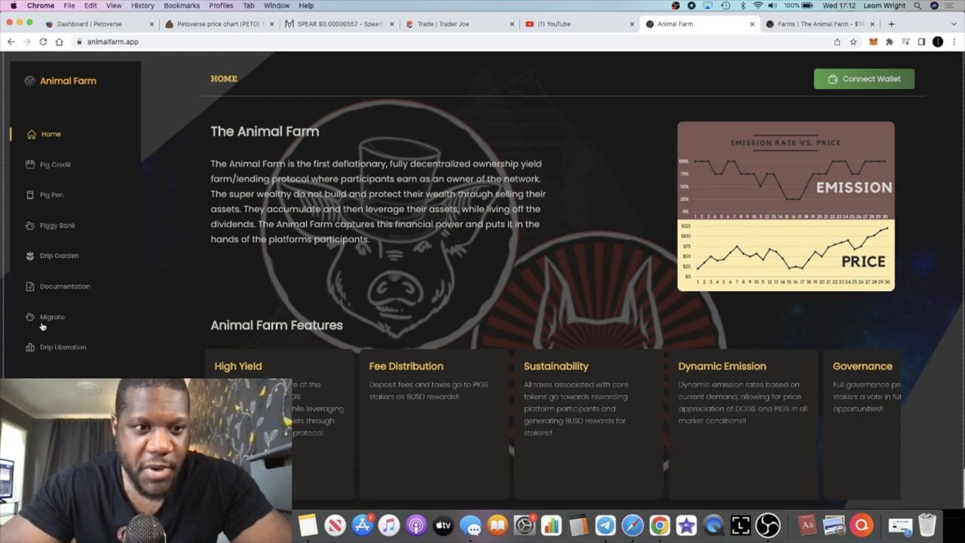
mouse_move(98, 250)
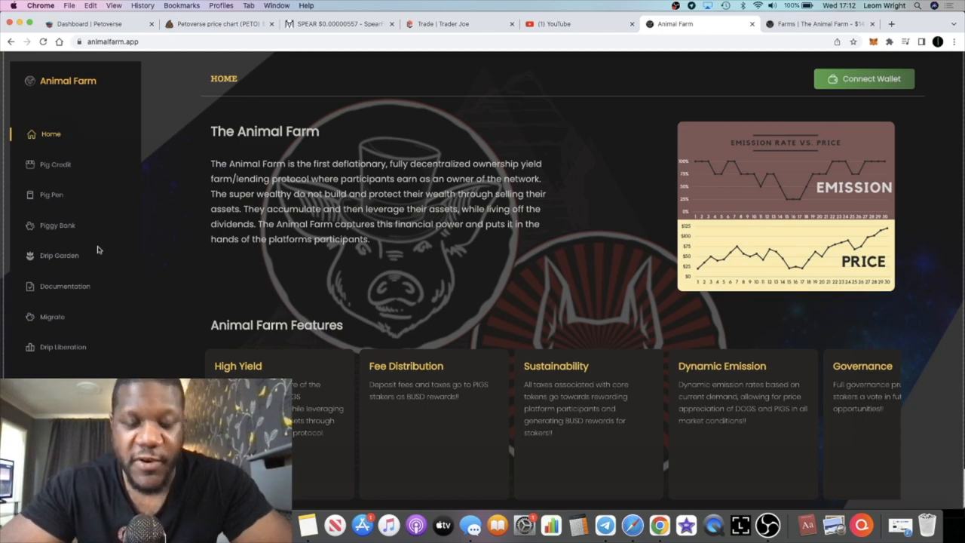
mouse_move(405, 68)
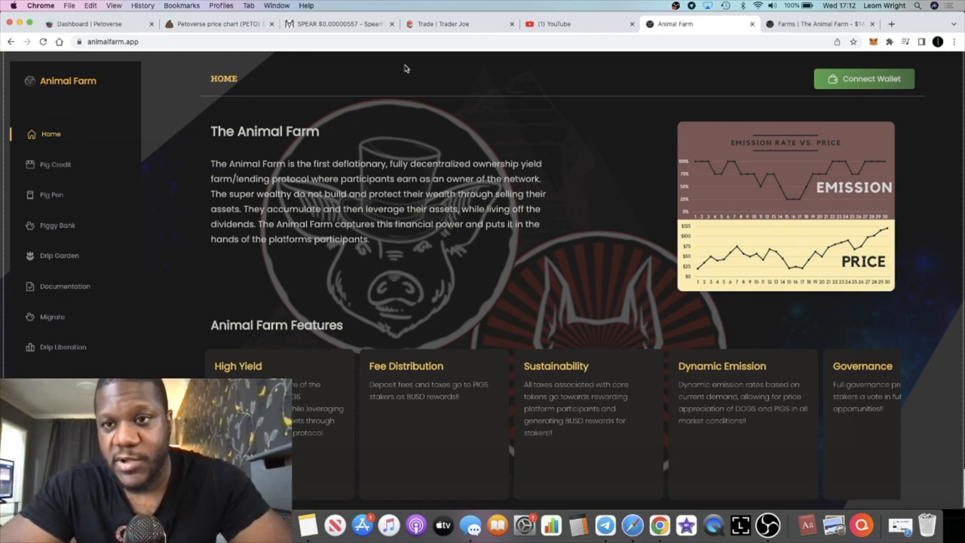
Review the old theanimal.farm Farms page with paused Pigs and Dogs farms and 76.503 DOGS earned
click(818, 23)
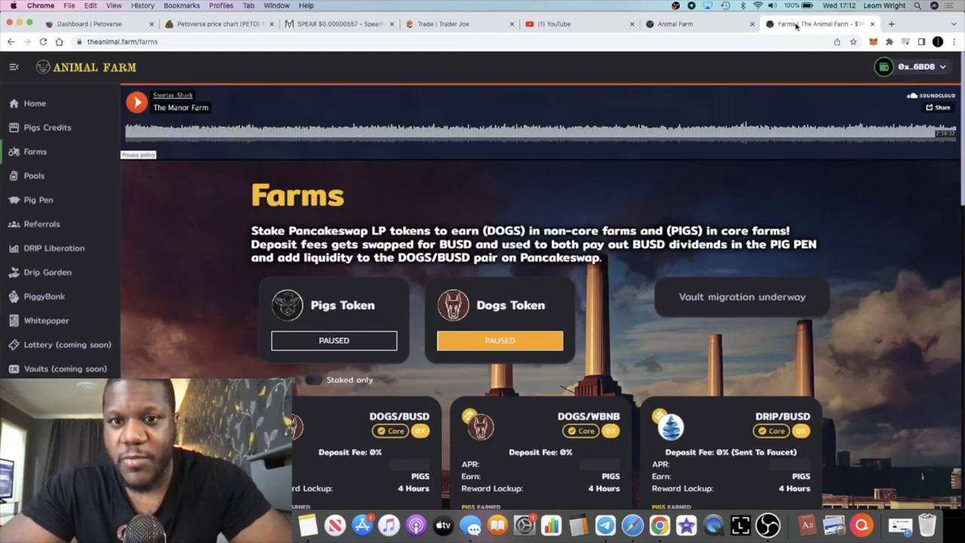
scroll(down, 3)
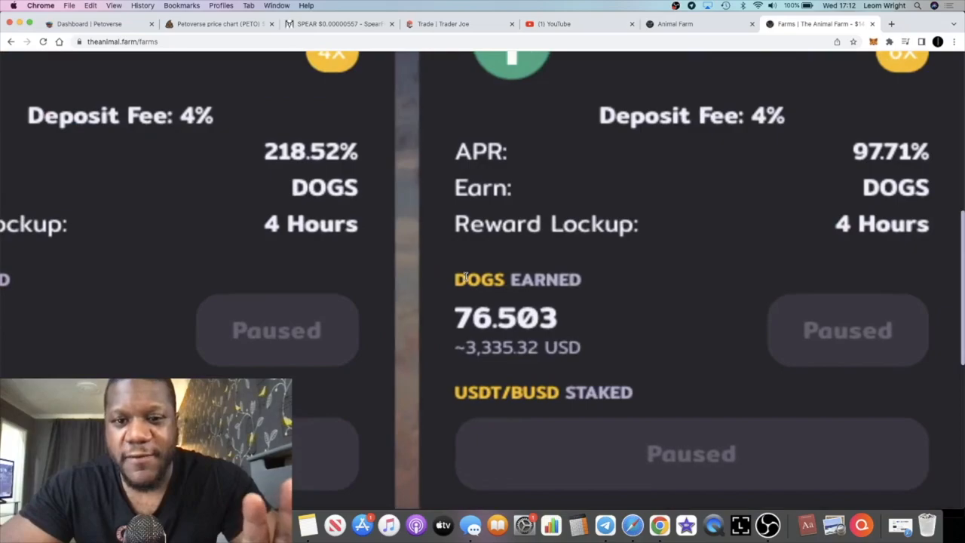
scroll(down, 3)
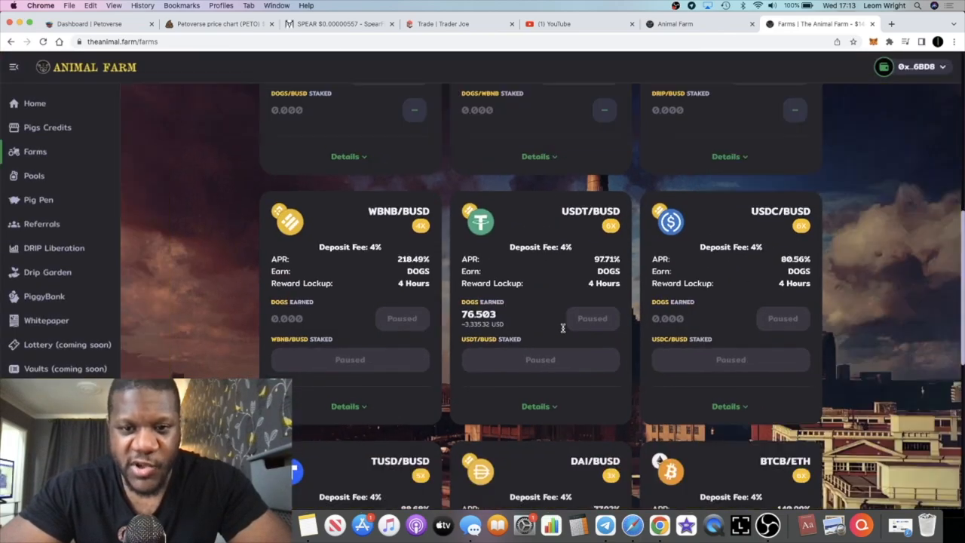
scroll(up, 3)
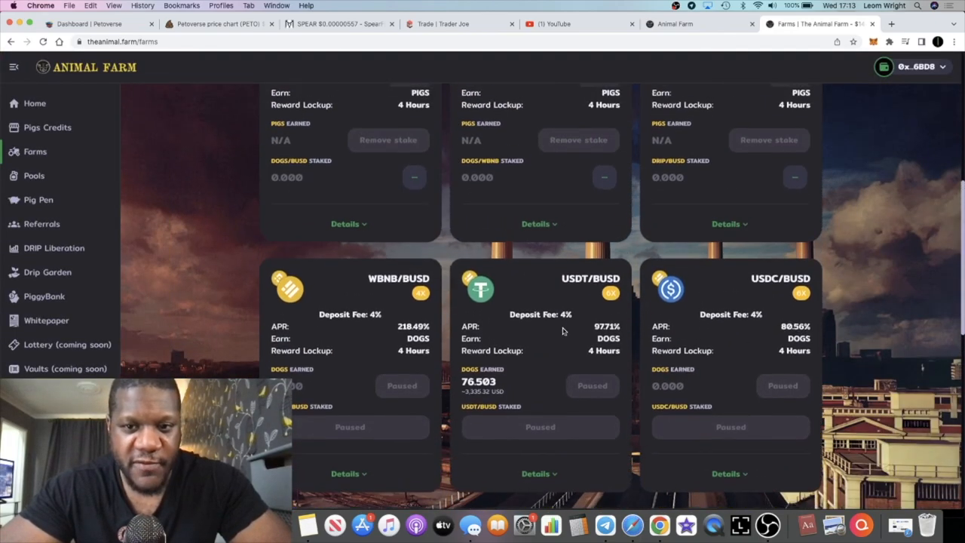
scroll(up, 3)
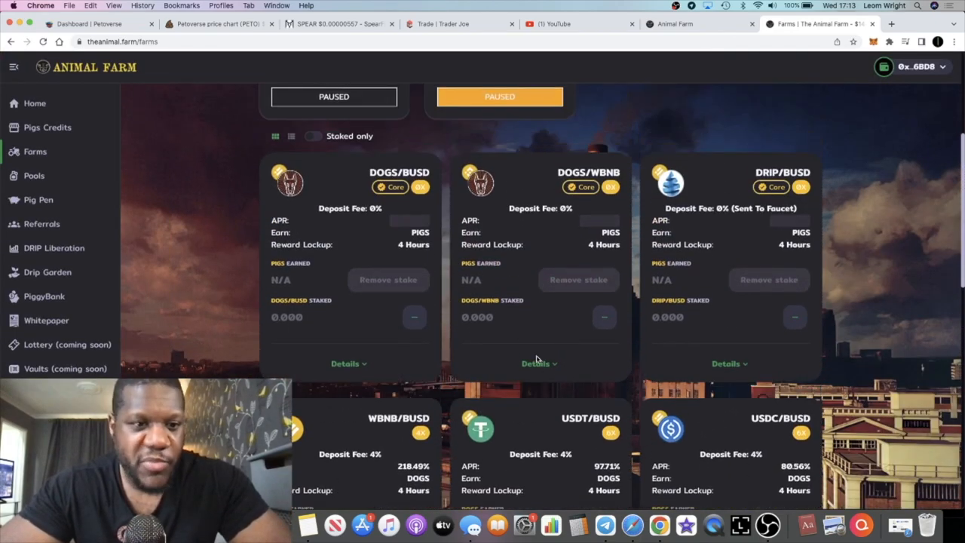
mouse_move(221, 337)
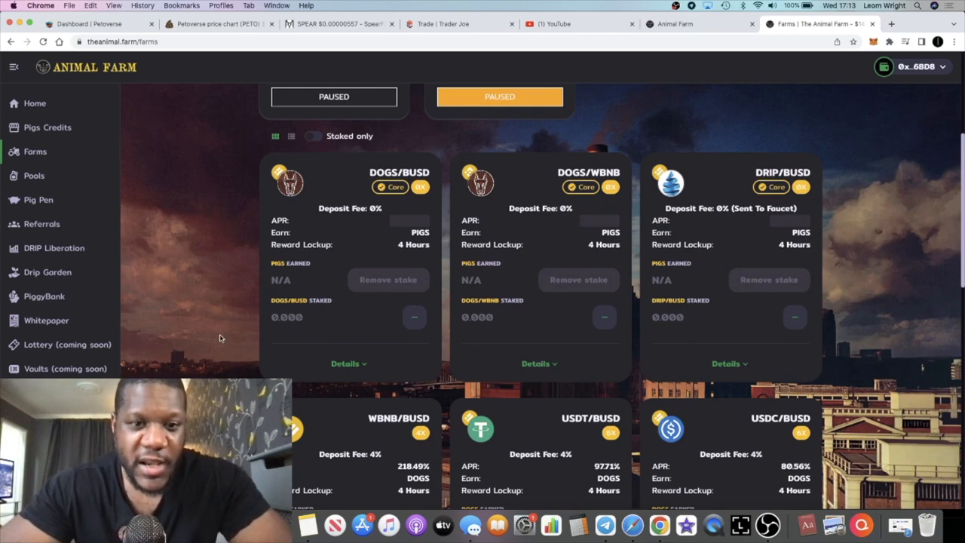
scroll(up, 3)
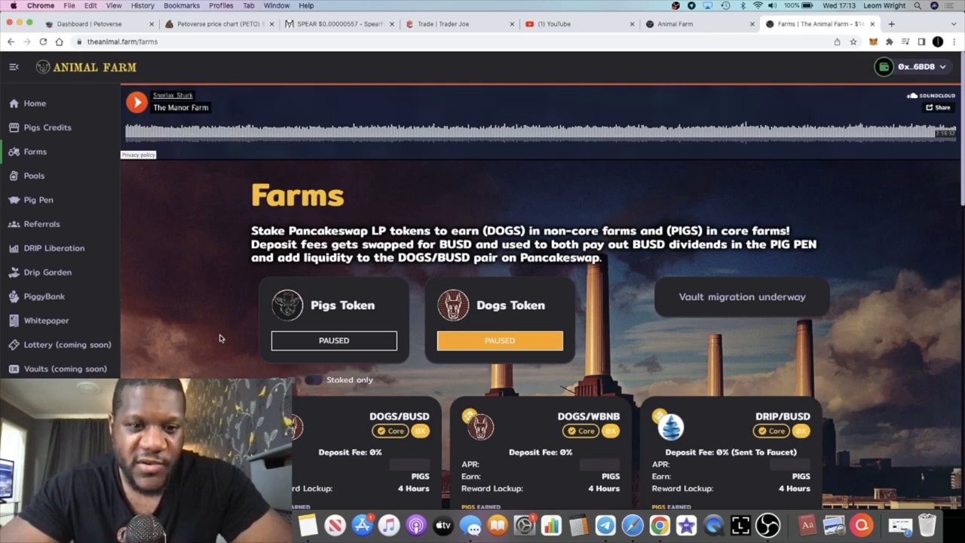
scroll(down, 3)
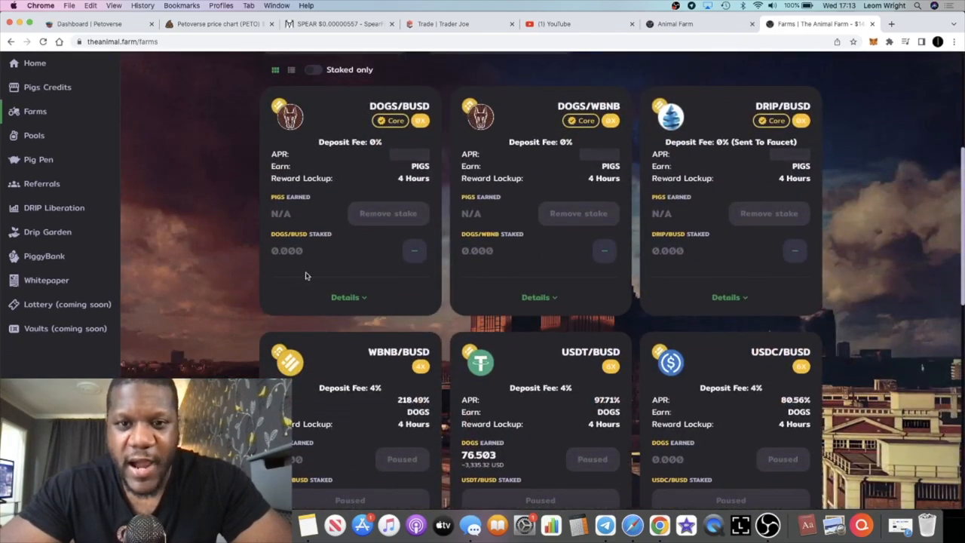
scroll(up, 3)
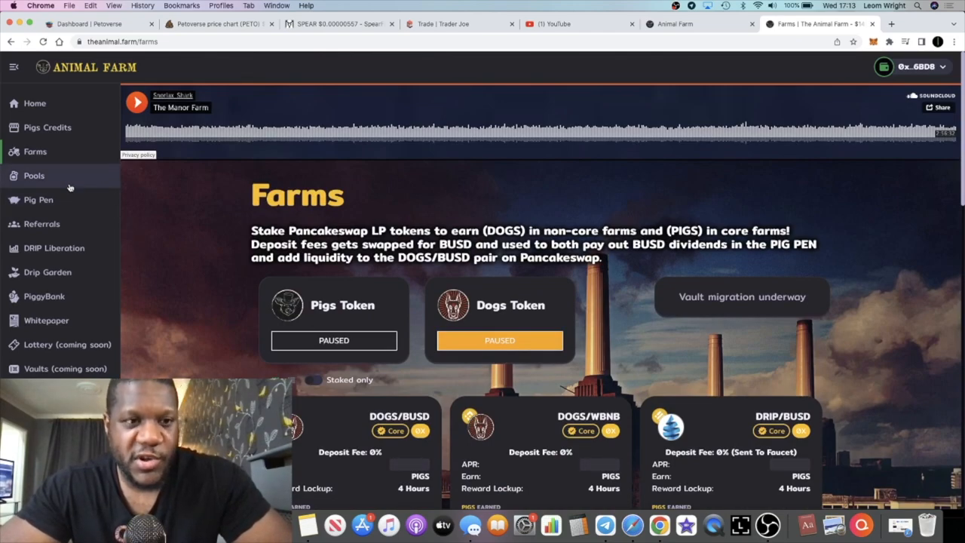
mouse_move(172, 211)
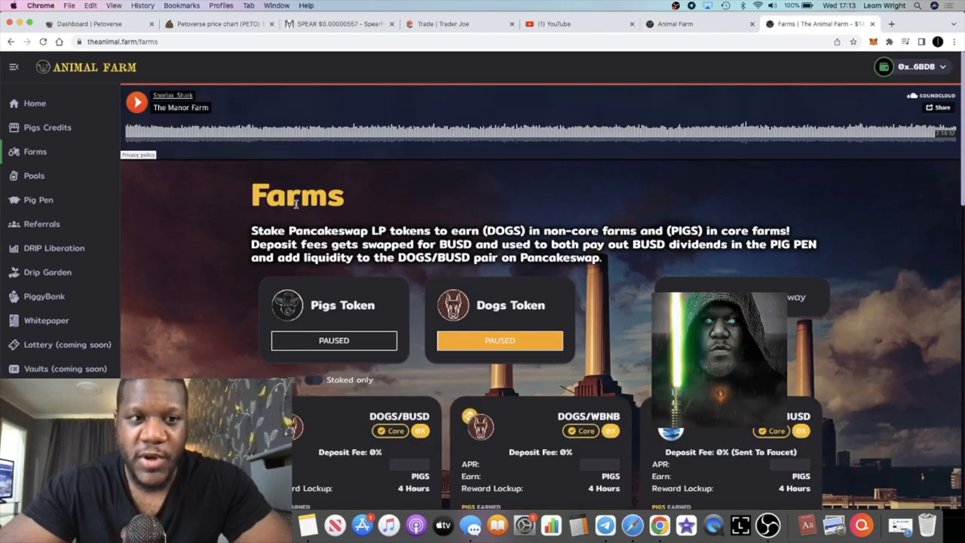
View the old PigPen page reading 'Crediting has been completed' with the PIGS pool paused at 0.000 BUSD
click(38, 199)
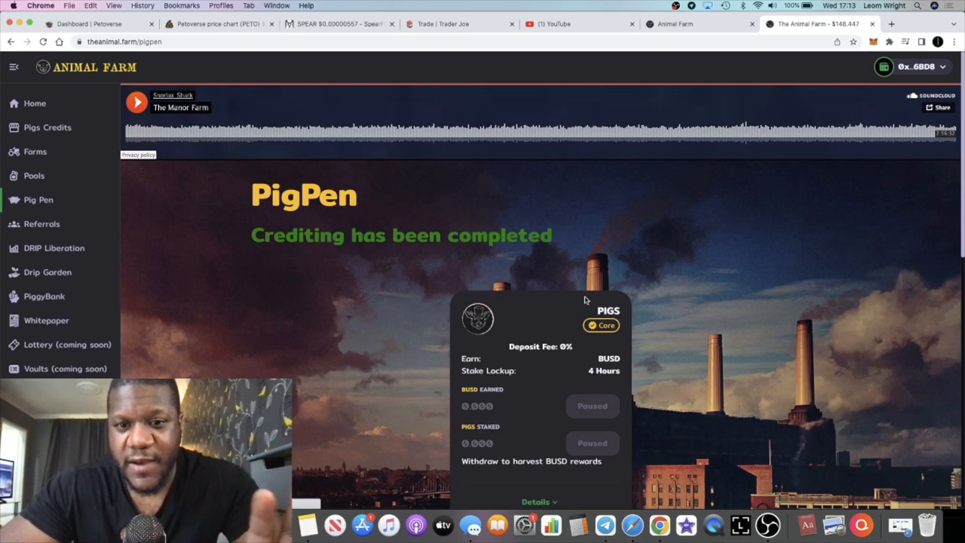
scroll(down, 3)
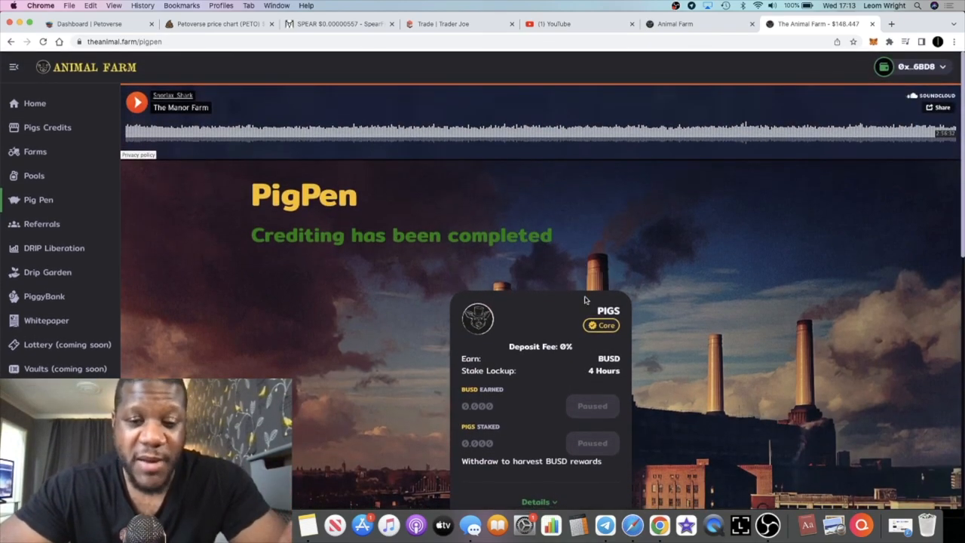
mouse_move(533, 332)
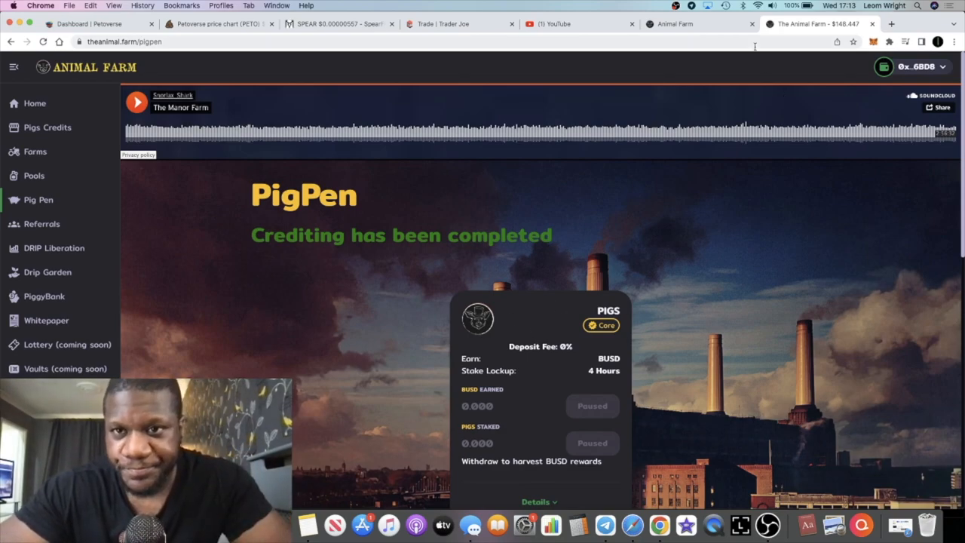
mouse_move(688, 160)
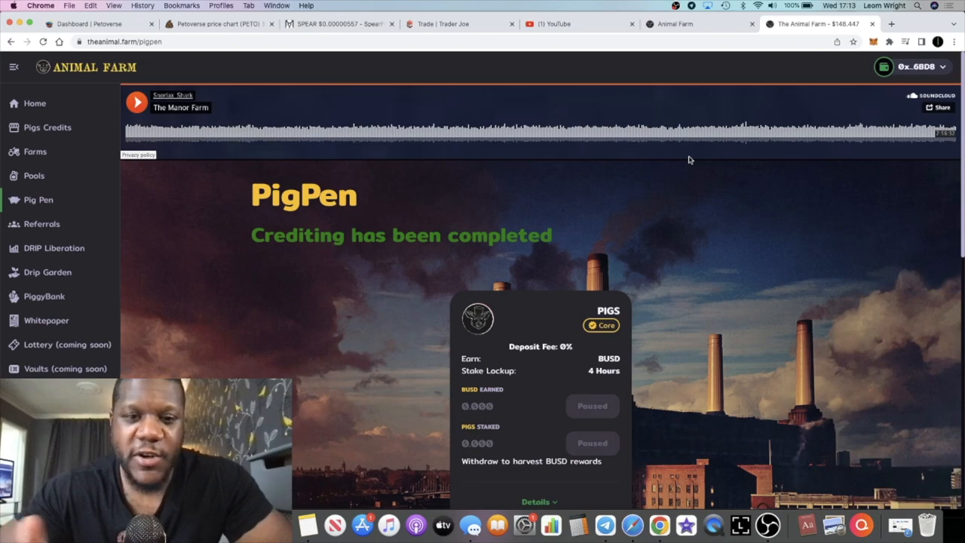
mouse_move(653, 228)
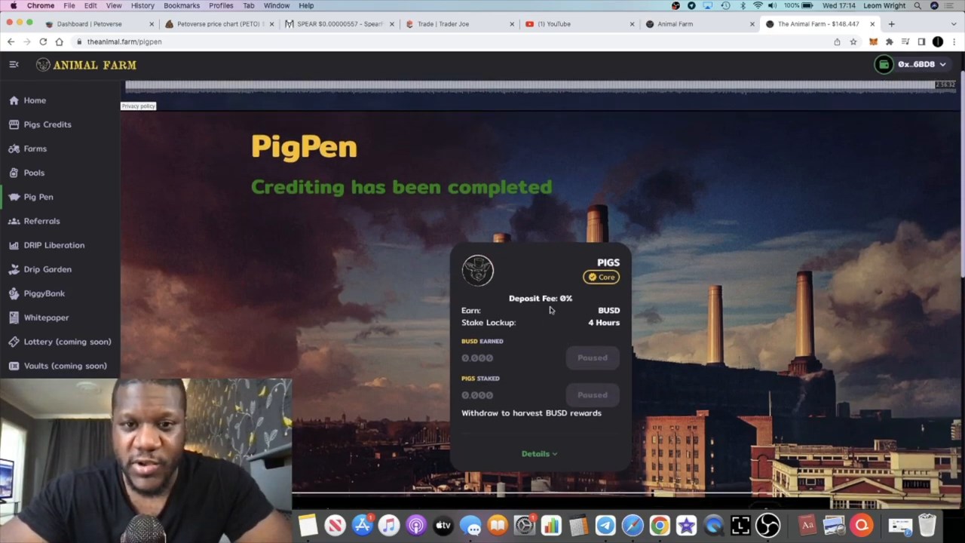
scroll(down, 3)
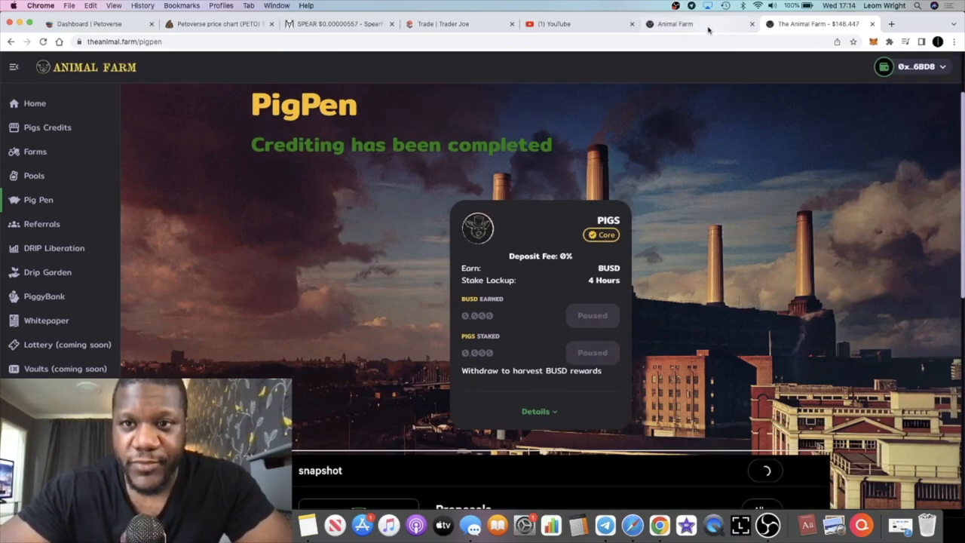
Review the new site's Pigs Pen with PIGS deposits and 50-day stake lockup, then return to the old PigPen
click(675, 24)
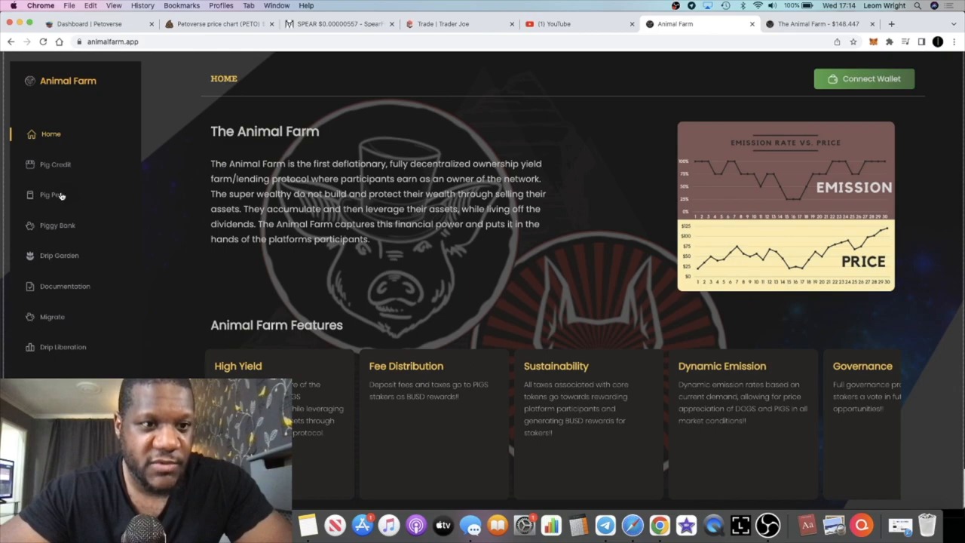
click(53, 194)
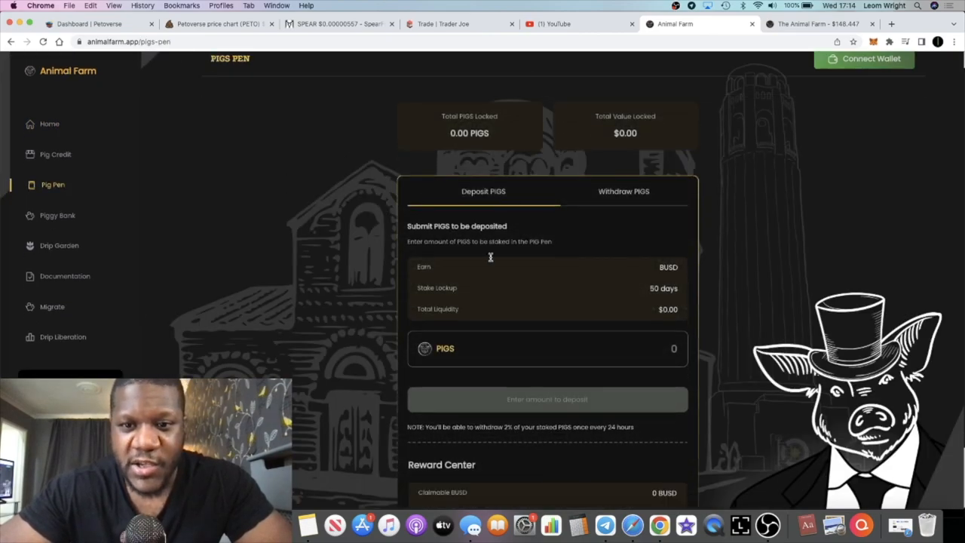
scroll(down, 3)
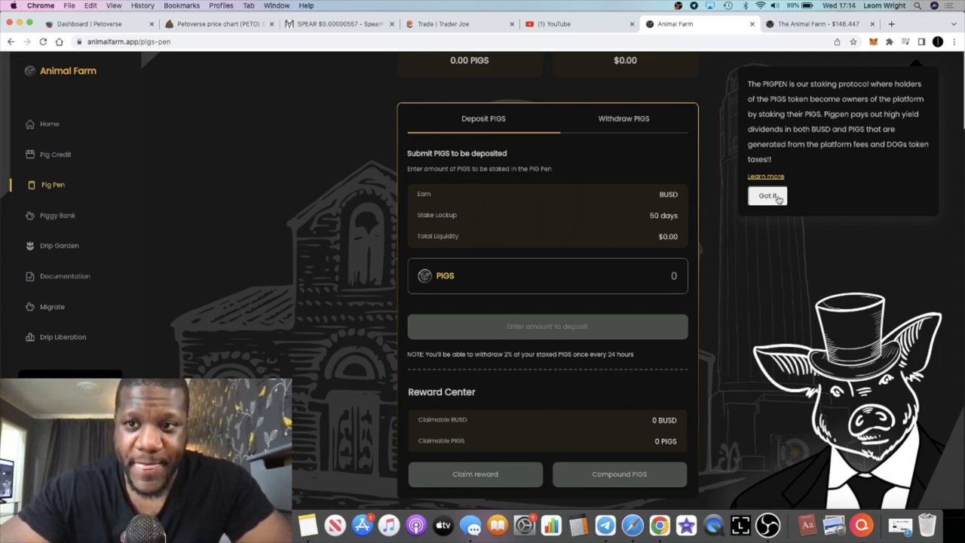
mouse_move(561, 310)
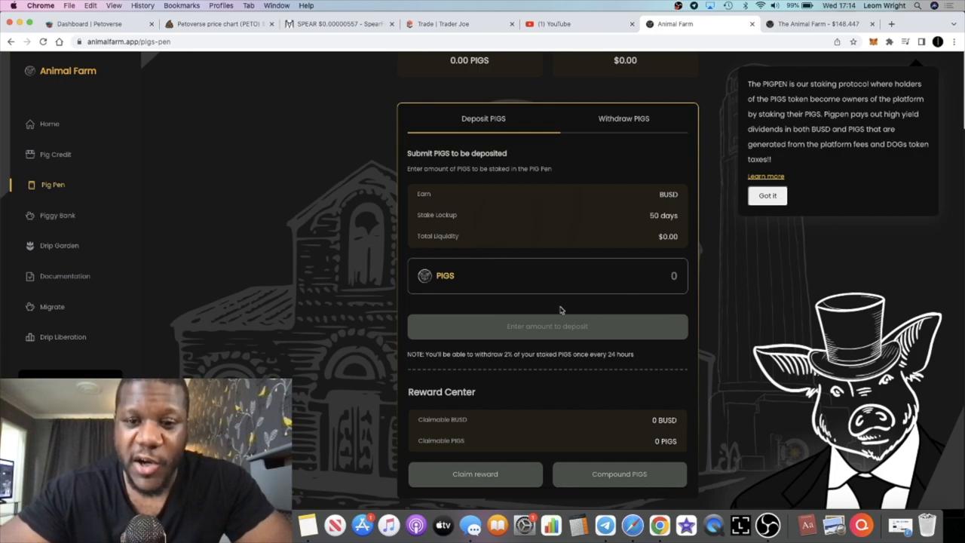
mouse_move(561, 383)
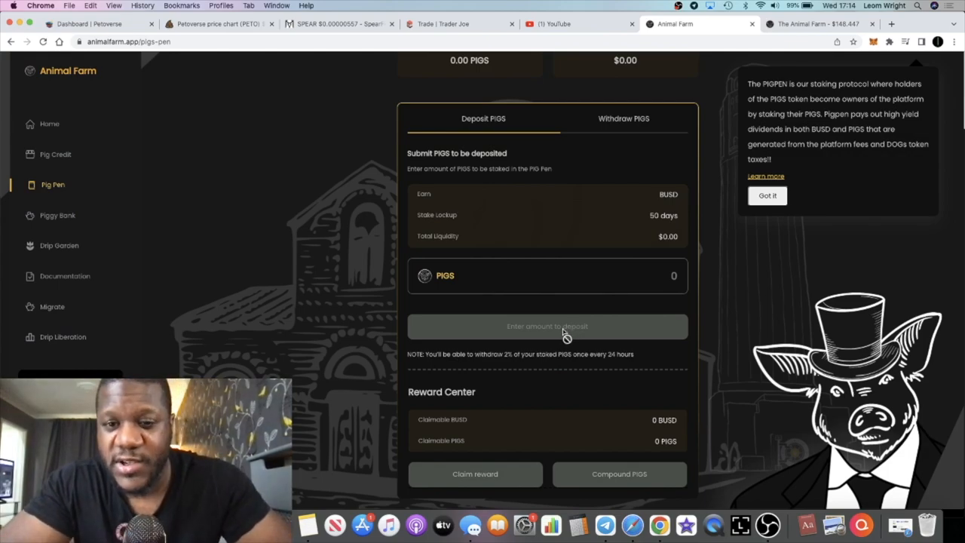
mouse_move(571, 211)
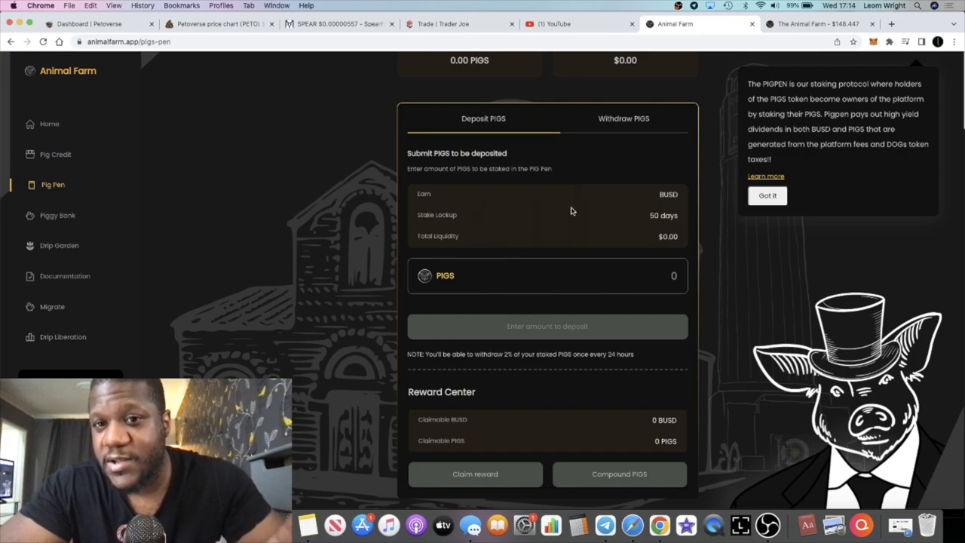
mouse_move(563, 141)
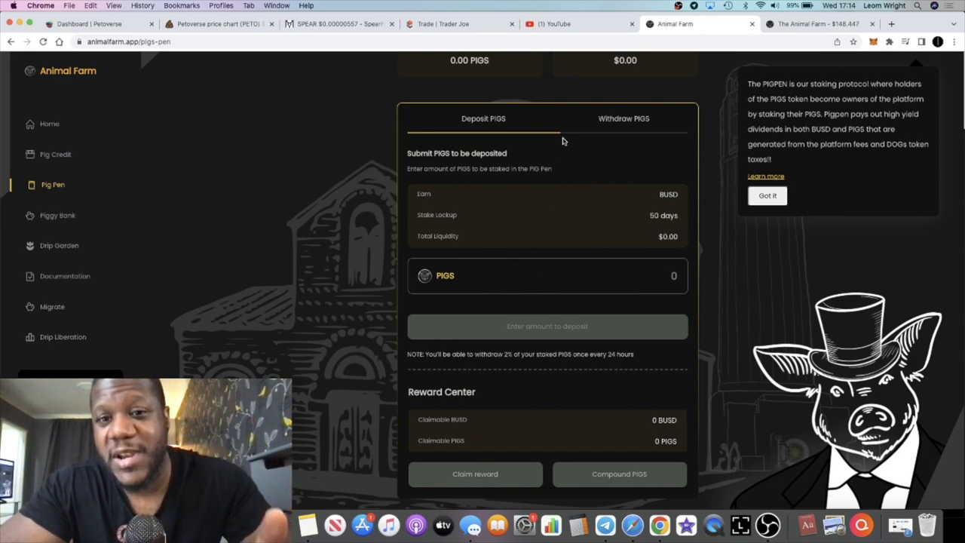
mouse_move(567, 197)
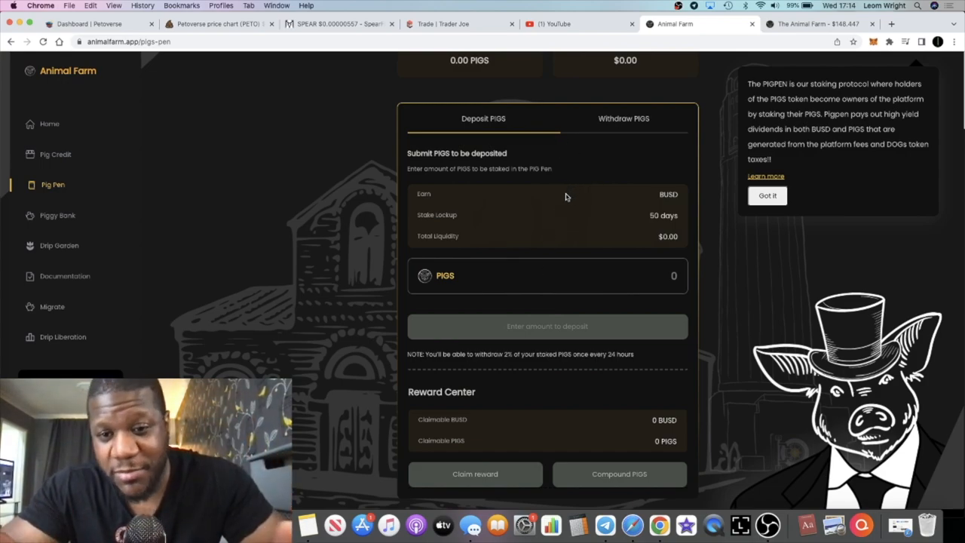
mouse_move(561, 225)
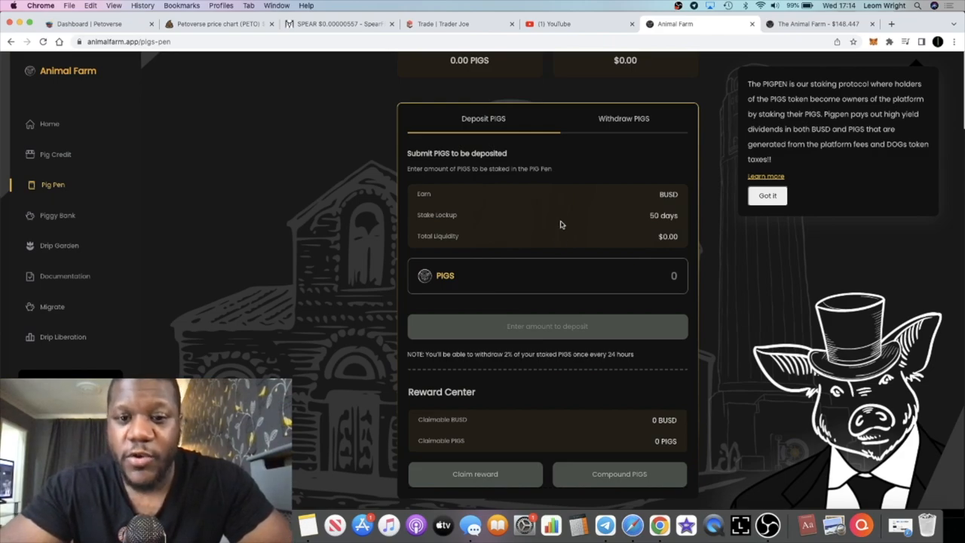
mouse_move(551, 226)
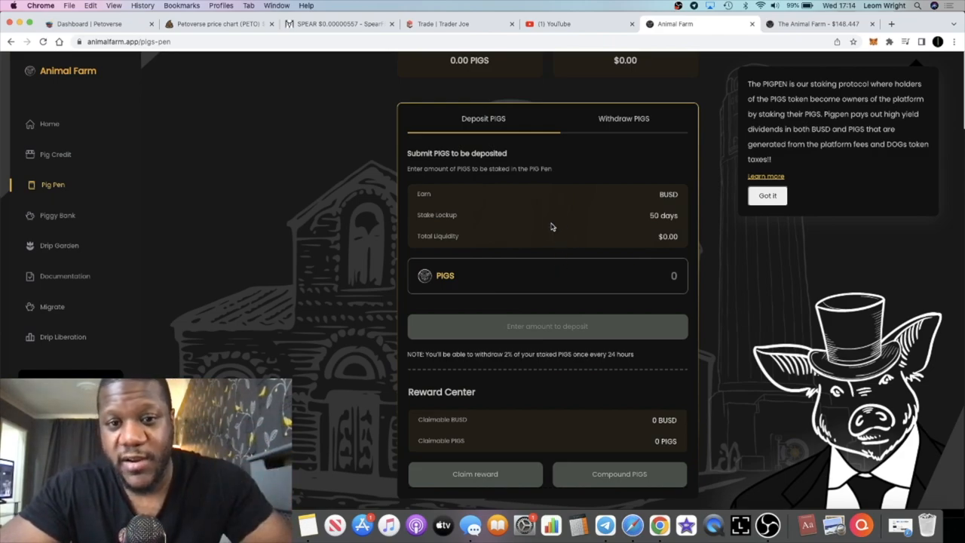
mouse_move(572, 222)
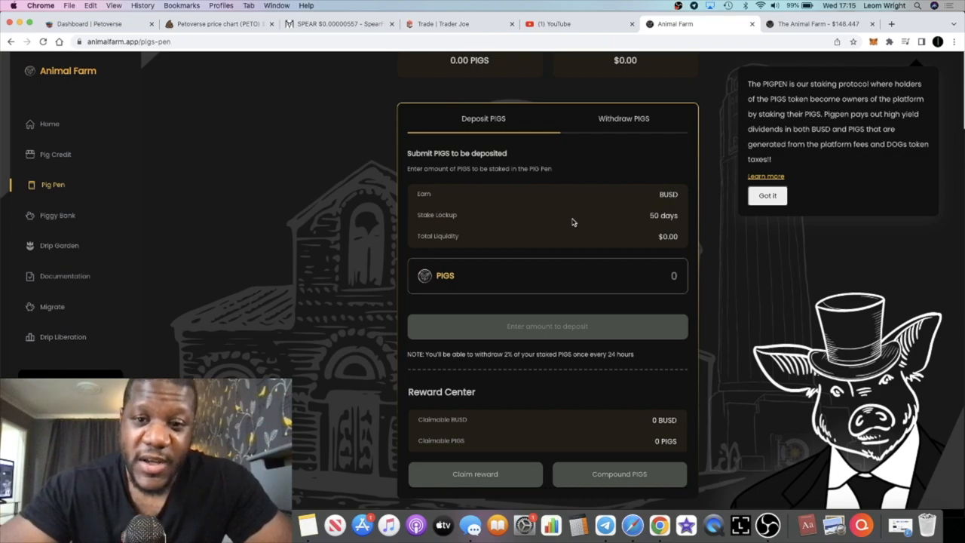
scroll(up, 3)
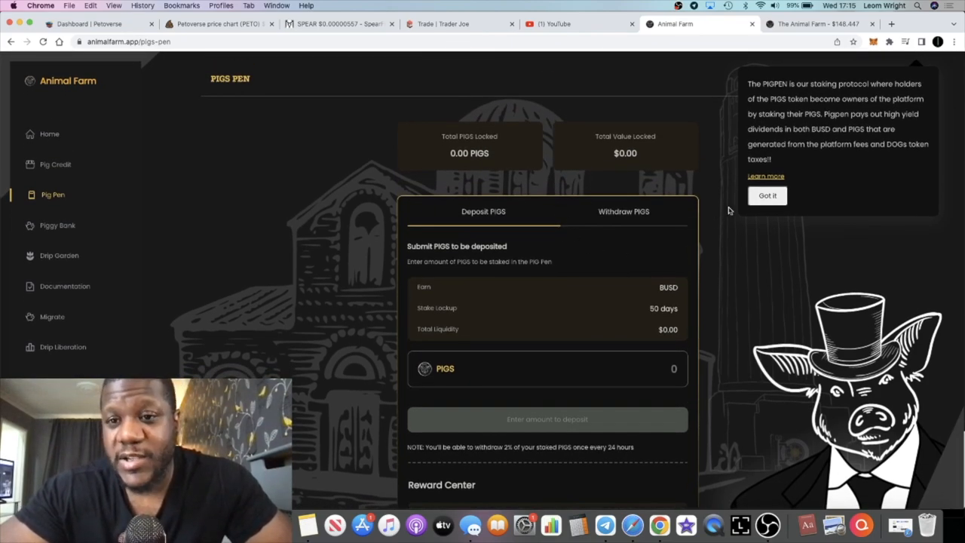
scroll(down, 3)
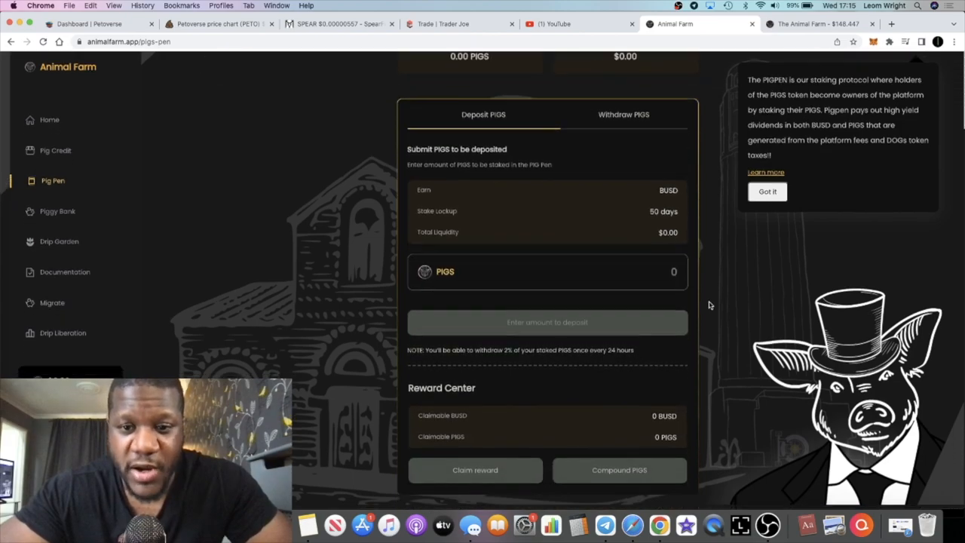
scroll(up, 3)
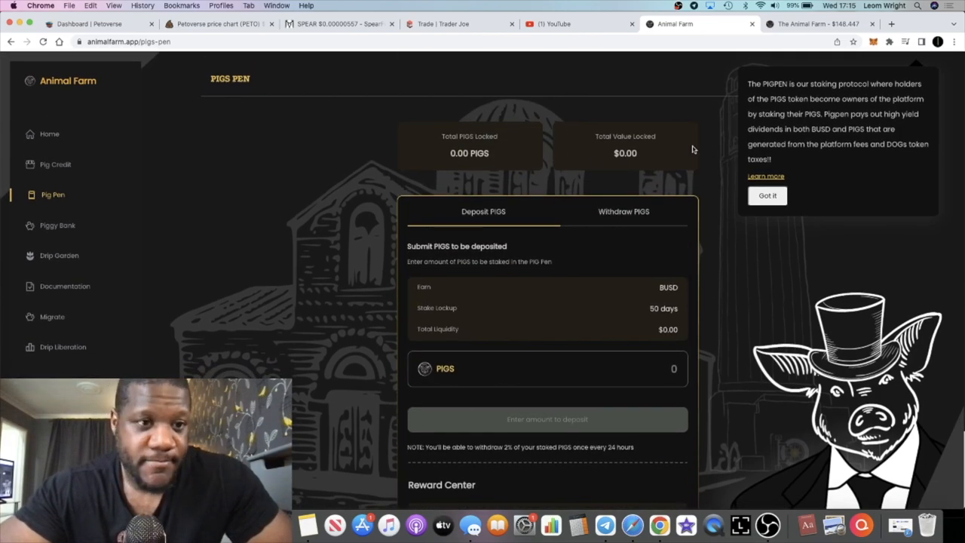
mouse_move(539, 169)
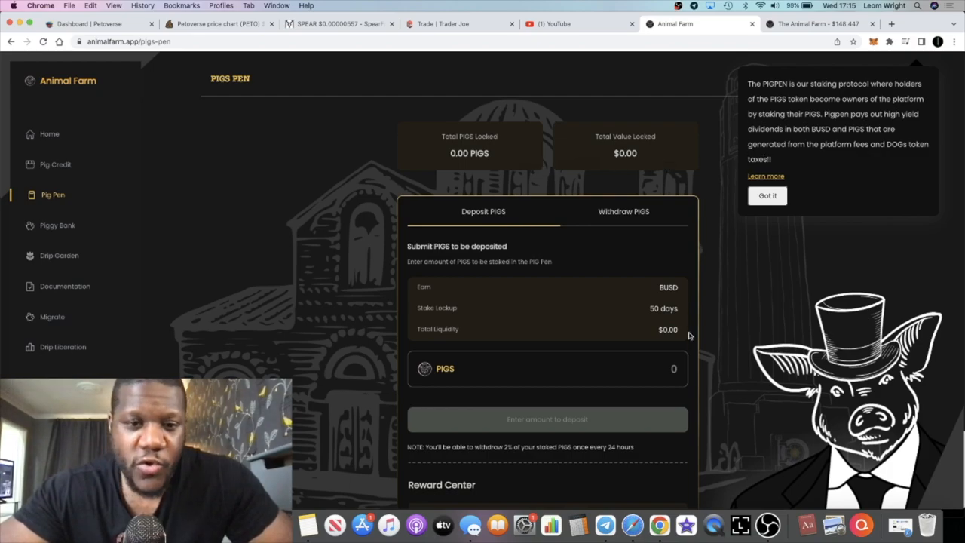
mouse_move(720, 297)
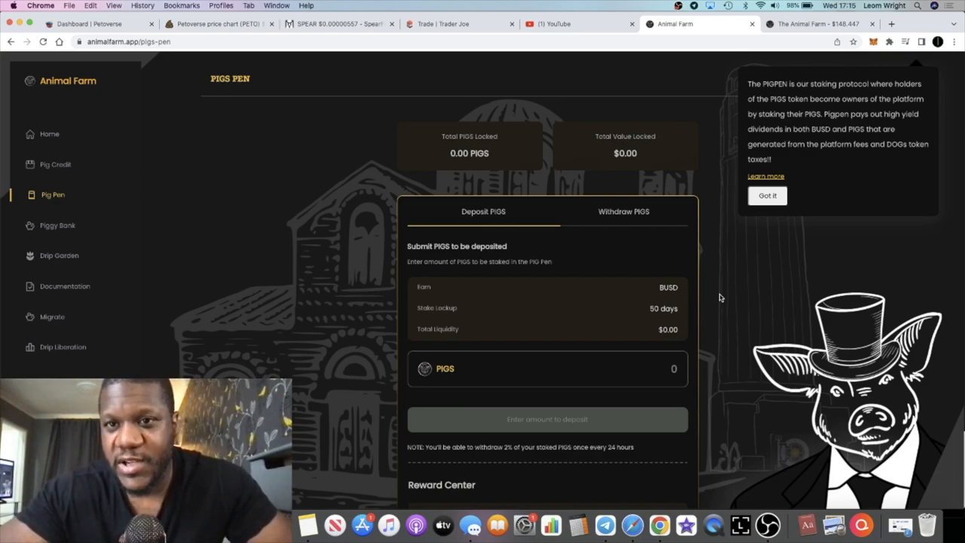
mouse_move(190, 212)
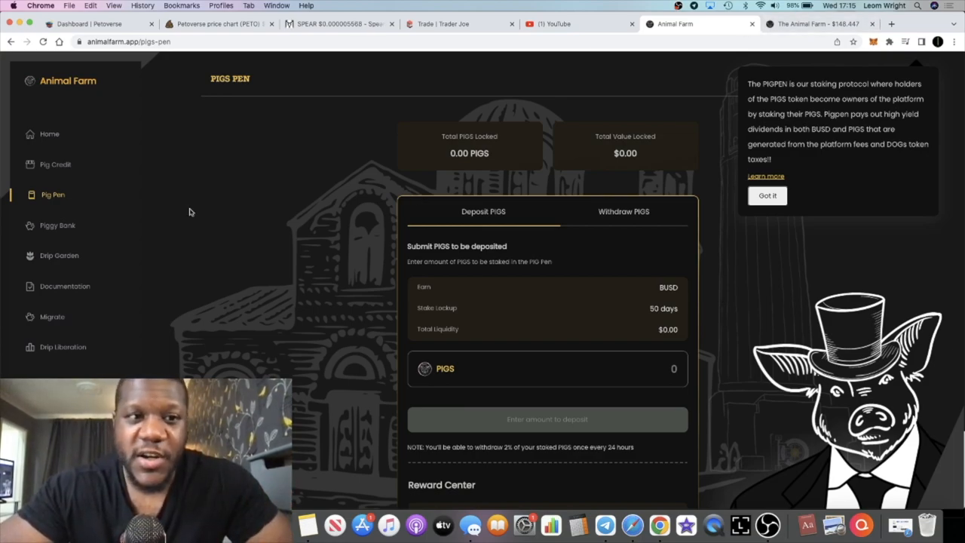
click(57, 224)
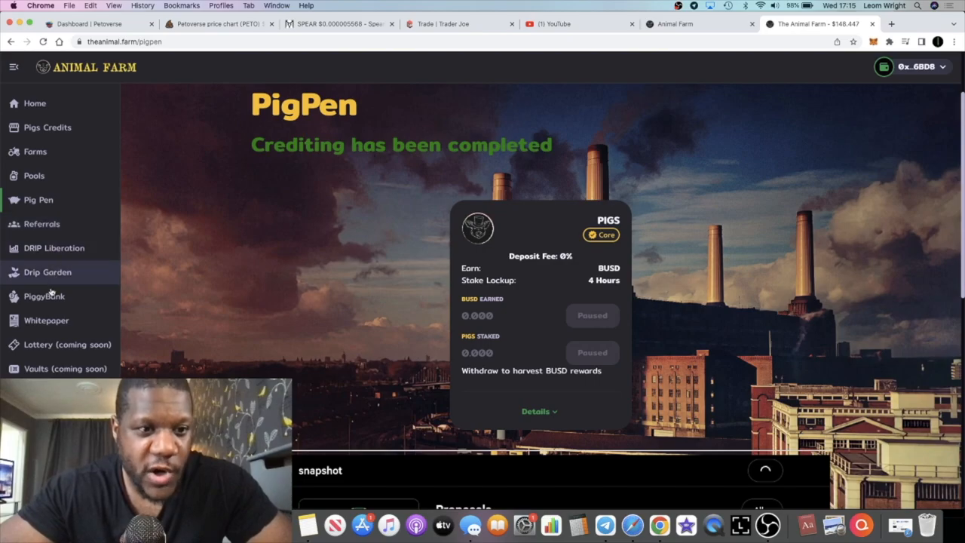
Look through the old PiggyBank page with 178 piglets, then switch to the new site's Piggy Bank
click(44, 295)
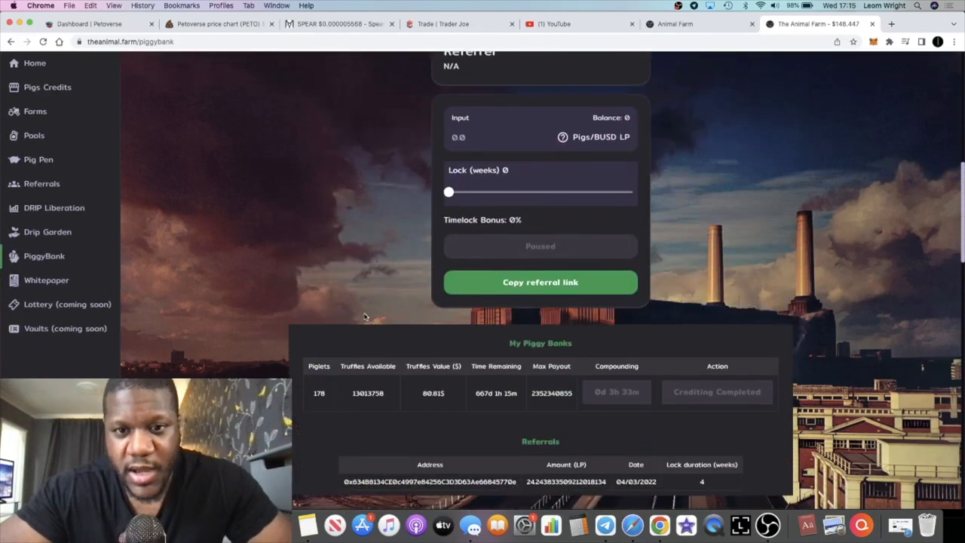
scroll(down, 3)
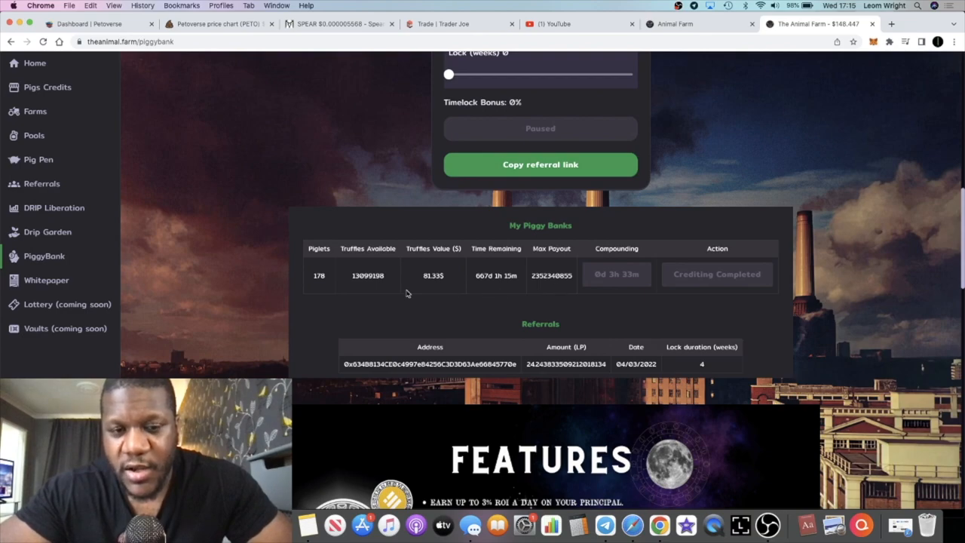
scroll(down, 3)
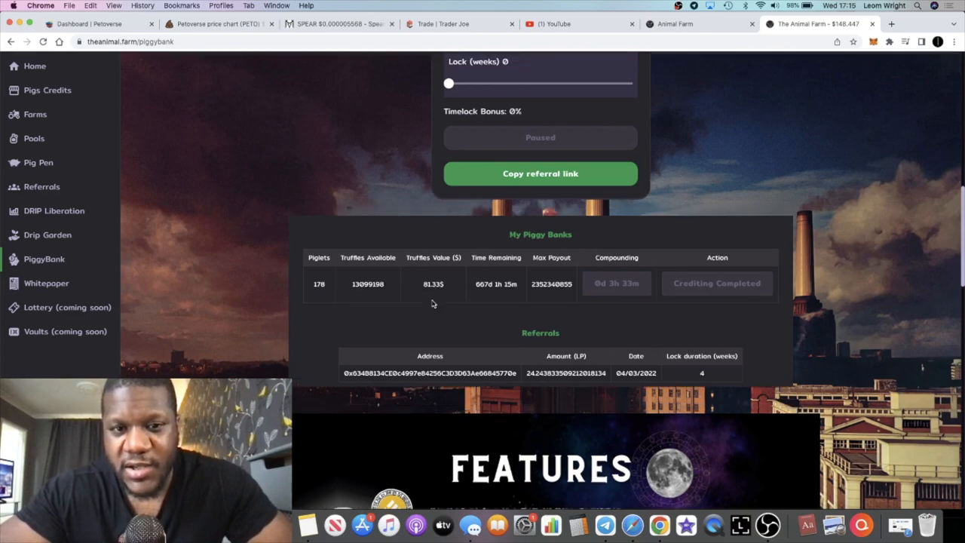
scroll(up, 3)
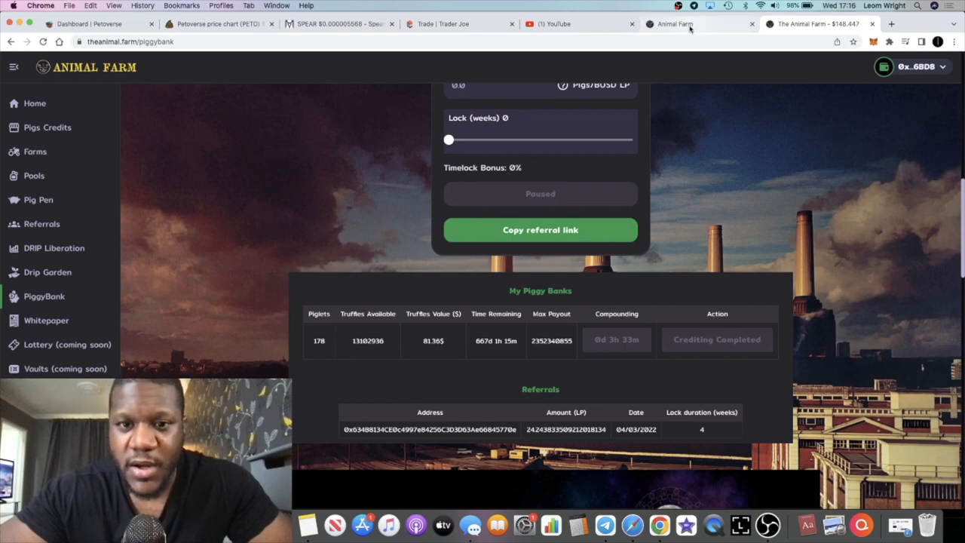
click(675, 23)
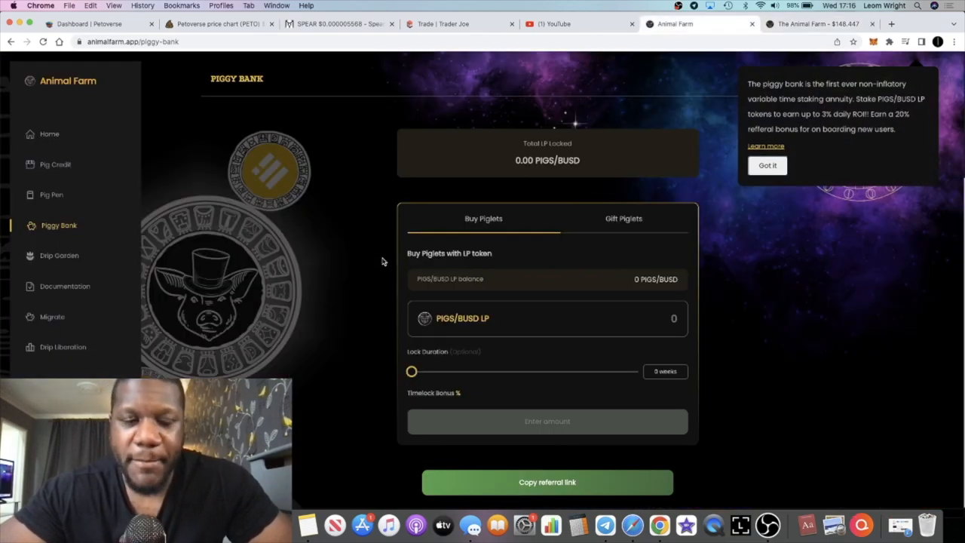
mouse_move(474, 332)
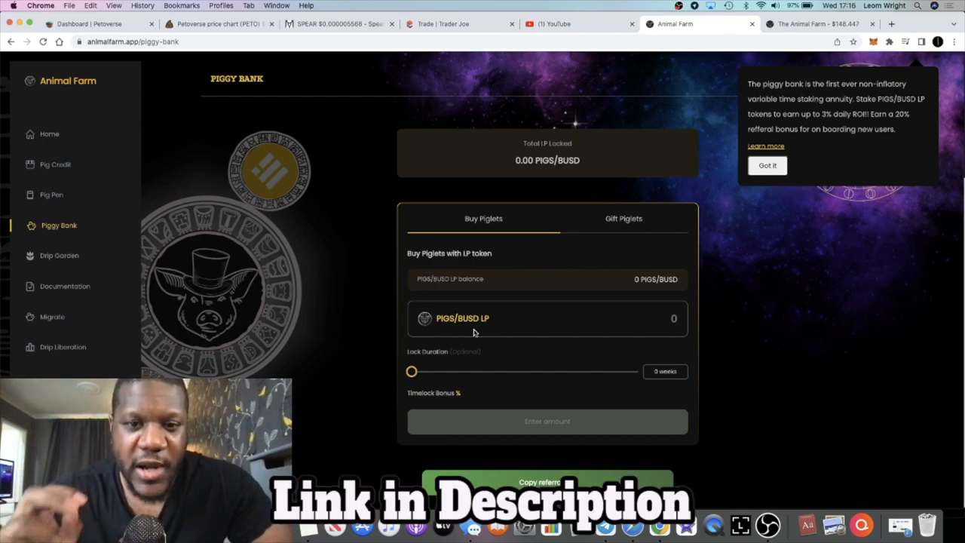
mouse_move(540, 291)
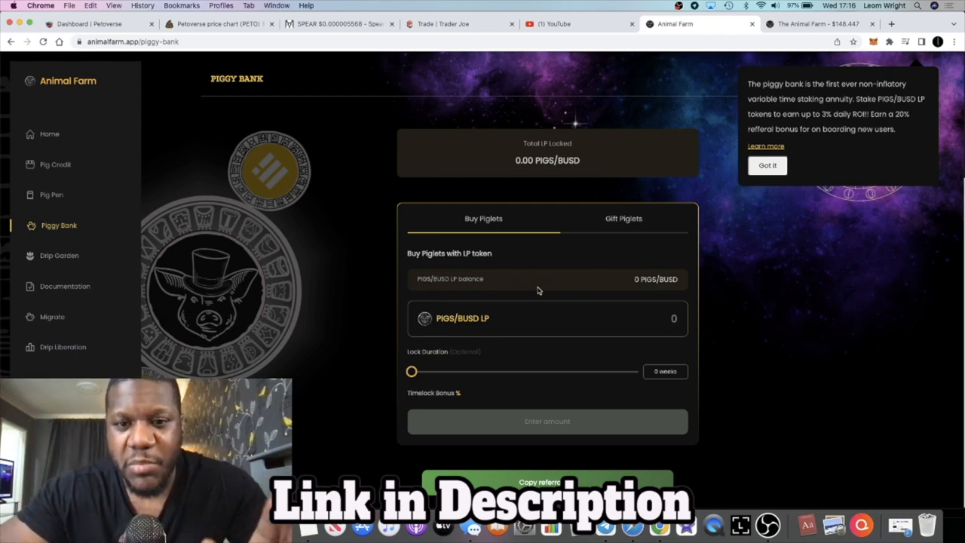
mouse_move(568, 255)
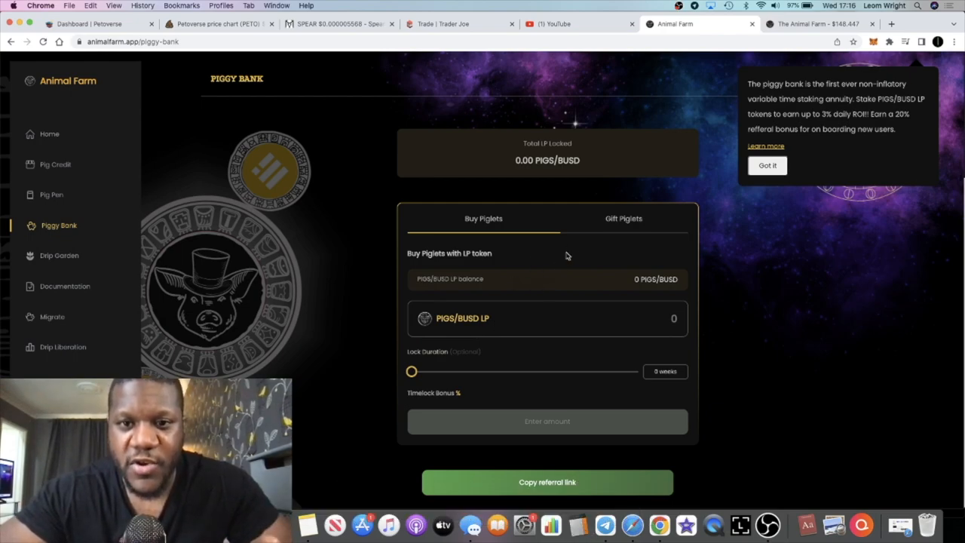
mouse_move(619, 218)
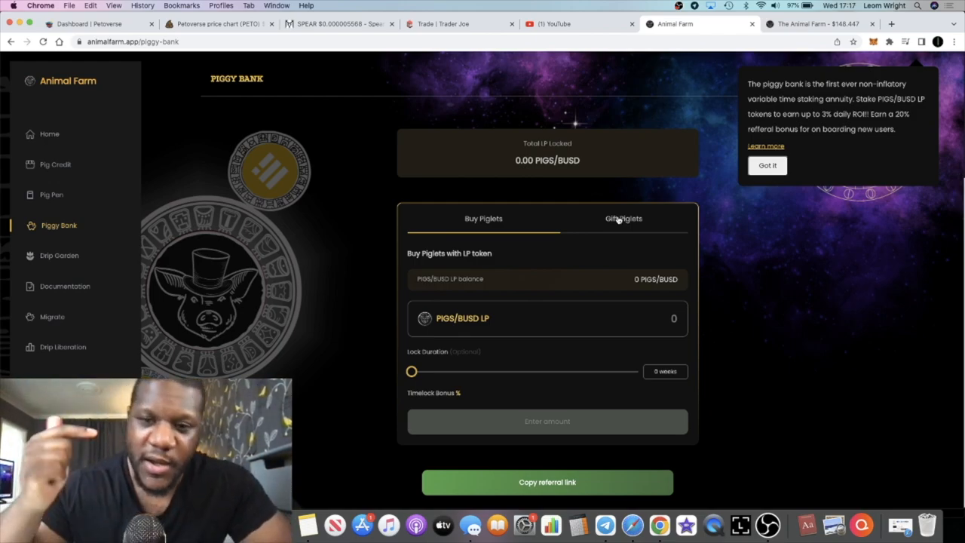
mouse_move(537, 347)
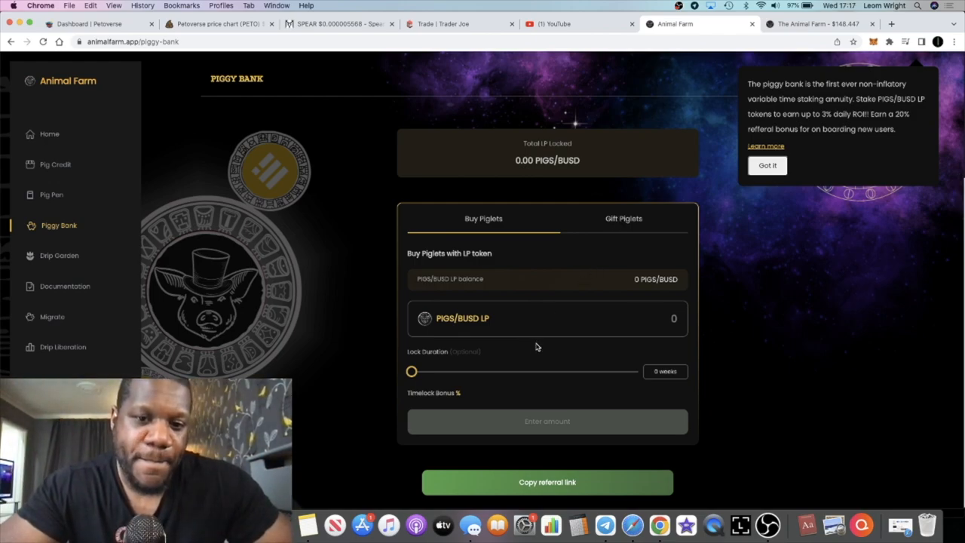
mouse_move(520, 341)
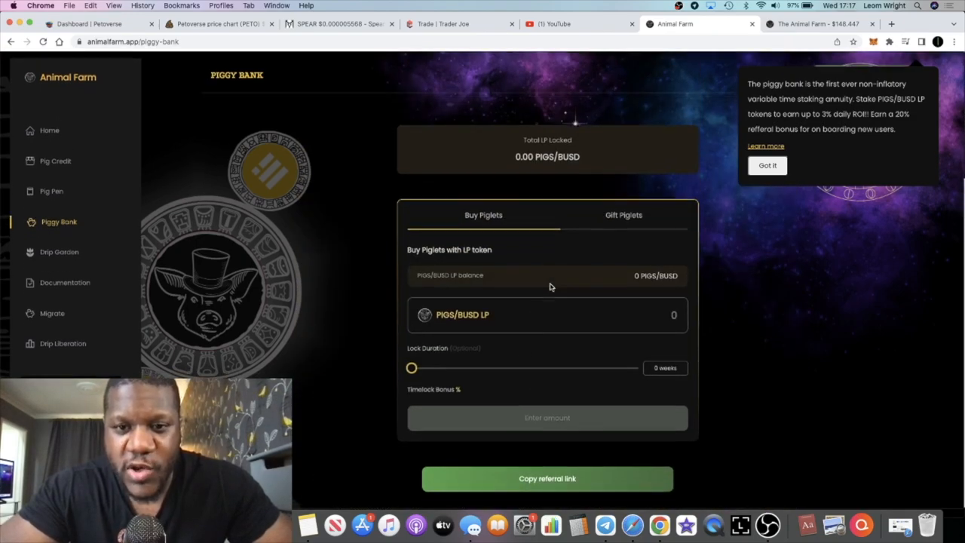
Check My Piggybanks and My Referrals on the new Piggy Bank page, then go to the old DRIP/BUSD Garden
scroll(down, 3)
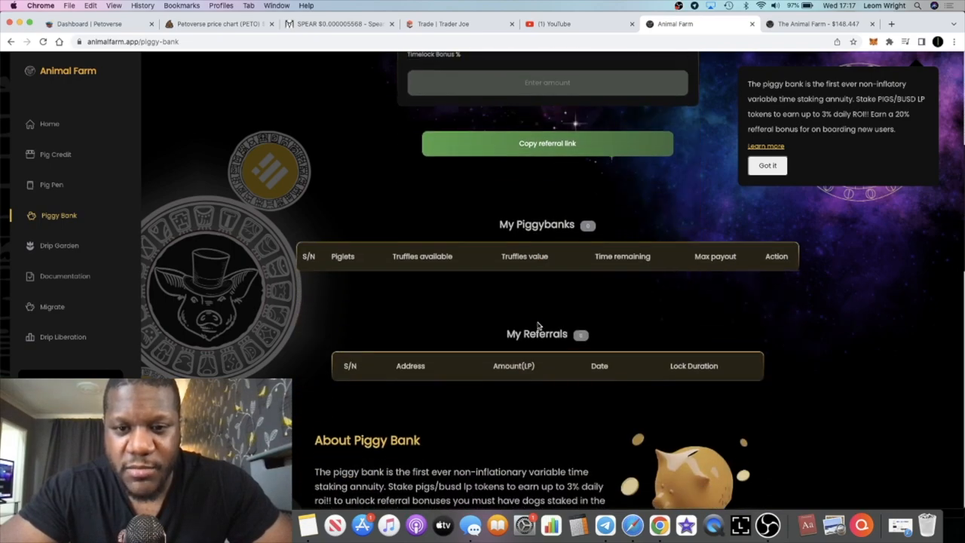
scroll(up, 3)
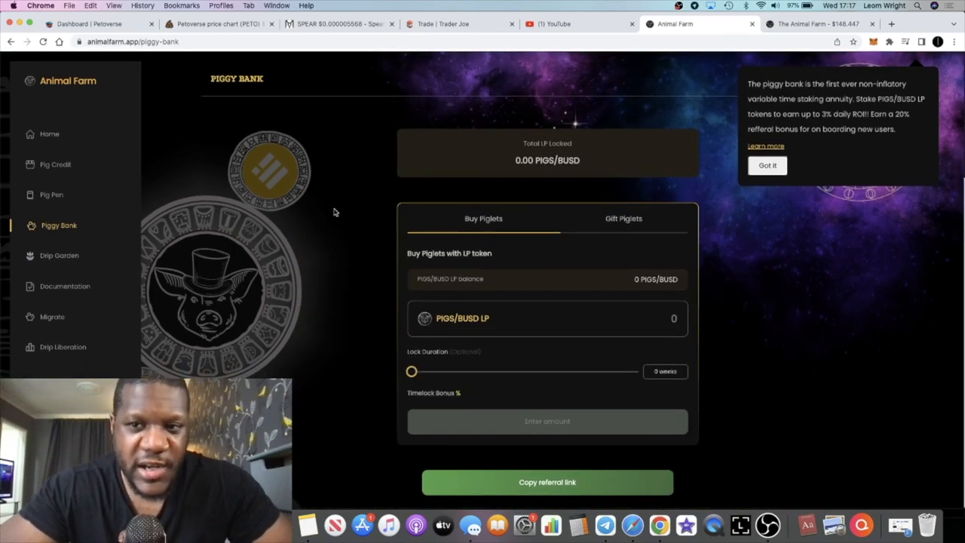
mouse_move(232, 264)
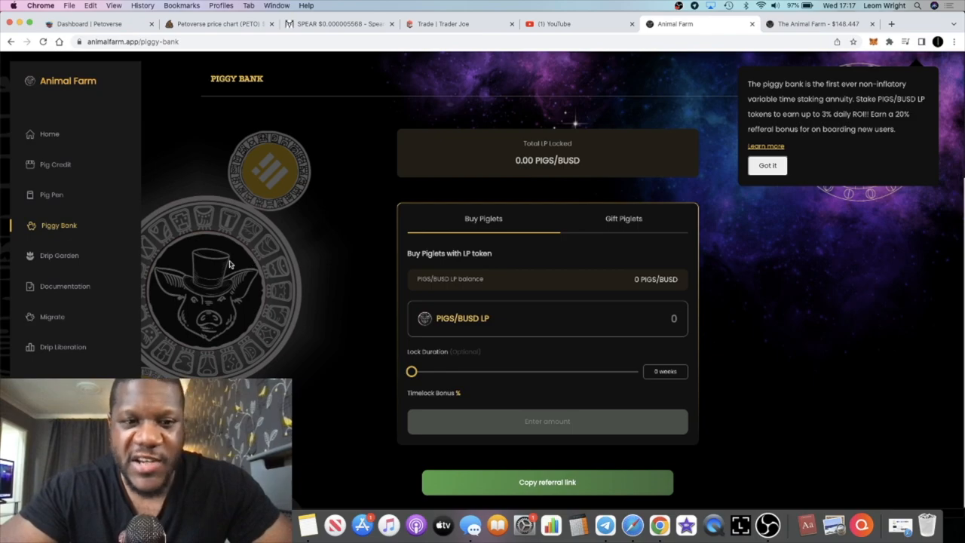
mouse_move(191, 237)
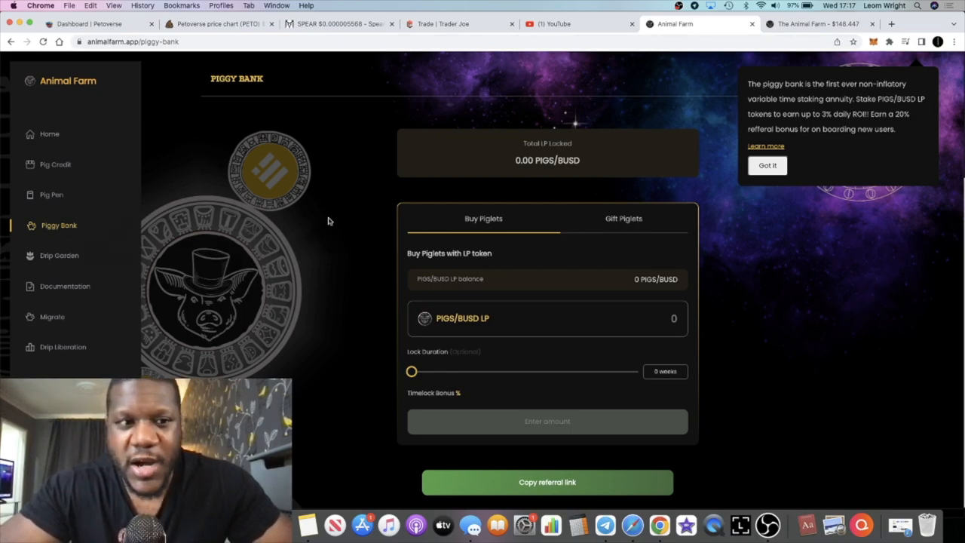
click(59, 255)
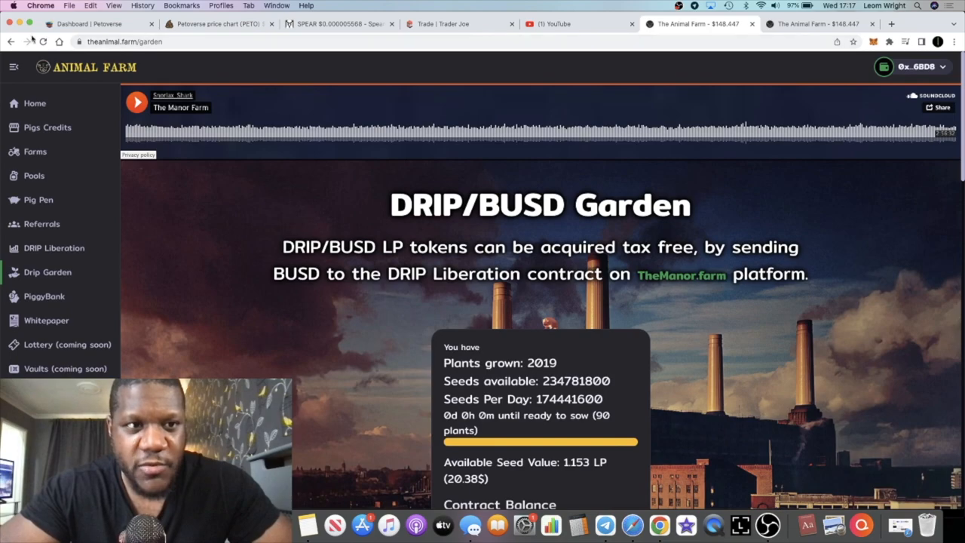
View the new site's Migrate announcement of the Thursday May 5th launch, dismiss its notice, and check Telegram
click(44, 295)
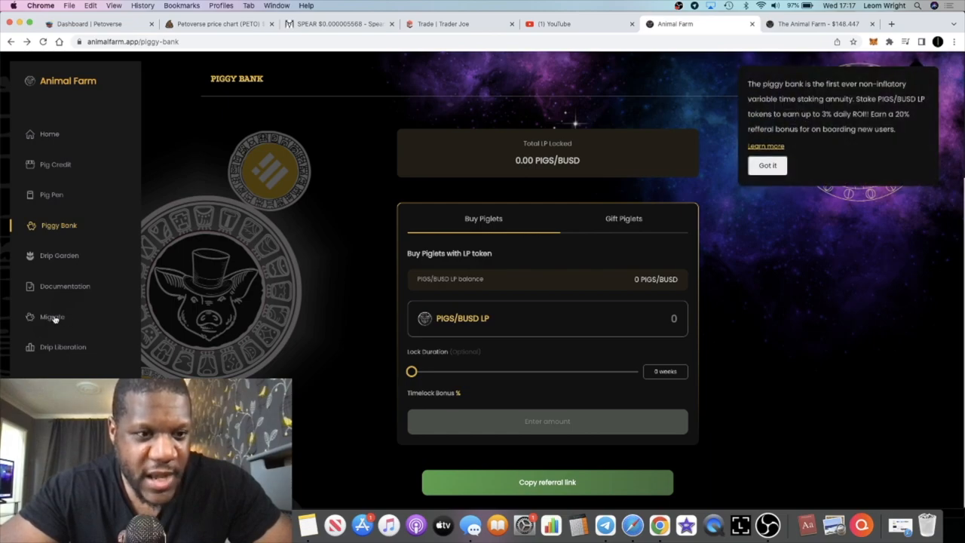
click(52, 316)
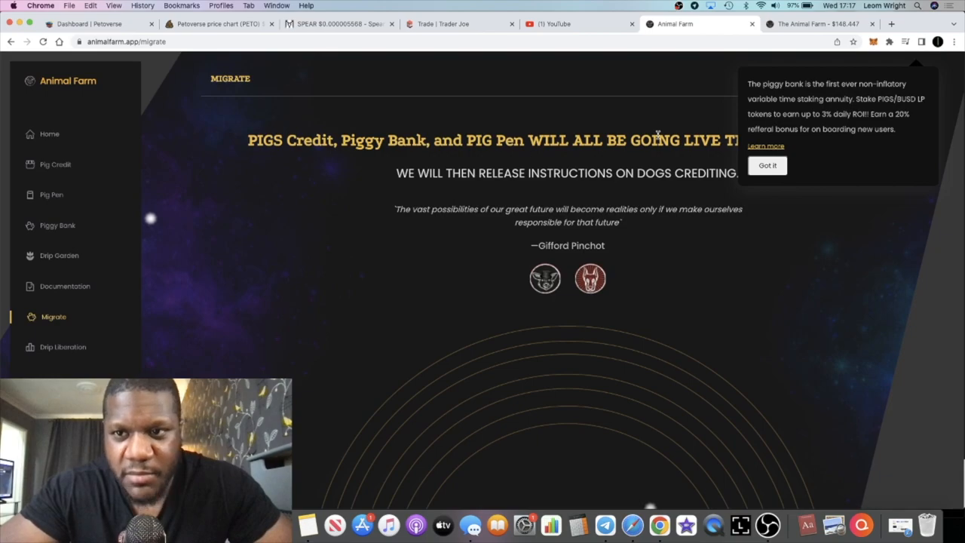
click(767, 166)
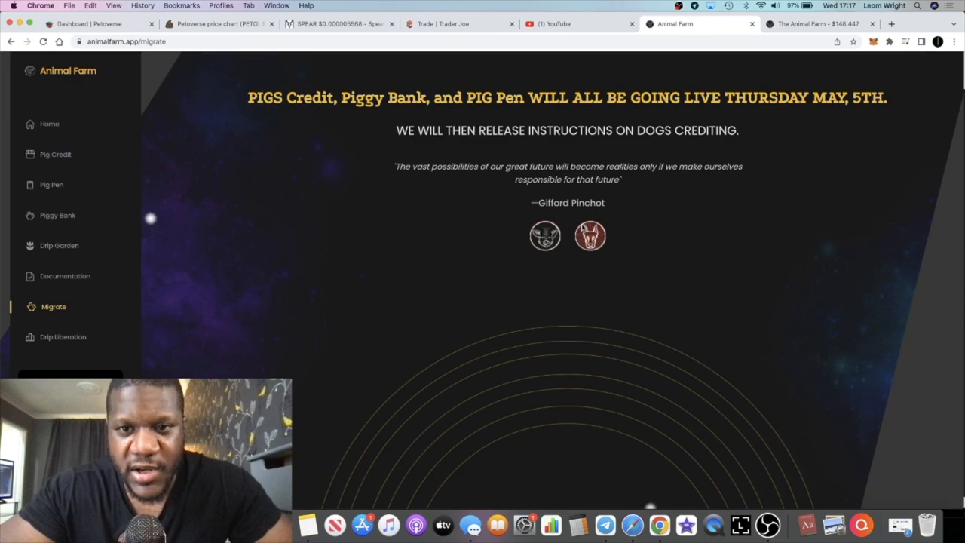
scroll(up, 3)
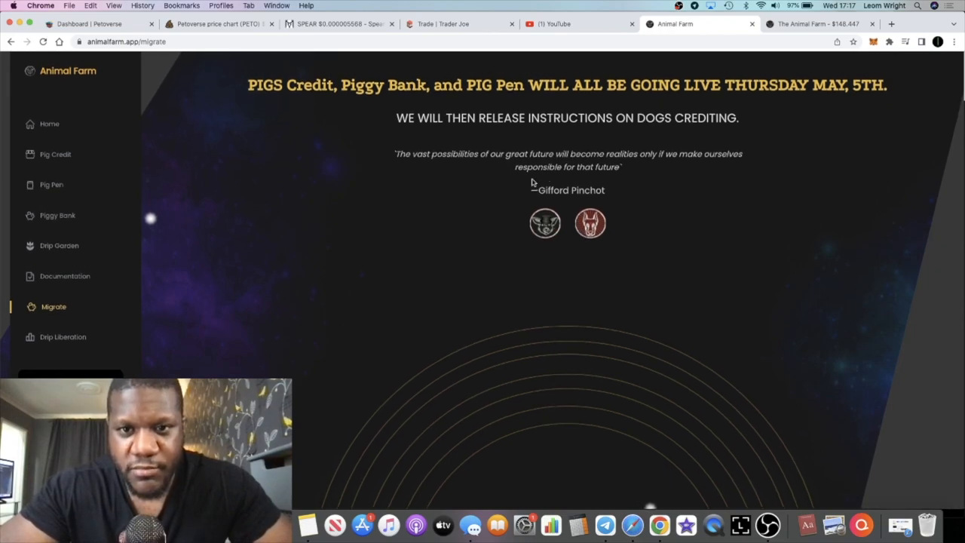
mouse_move(577, 189)
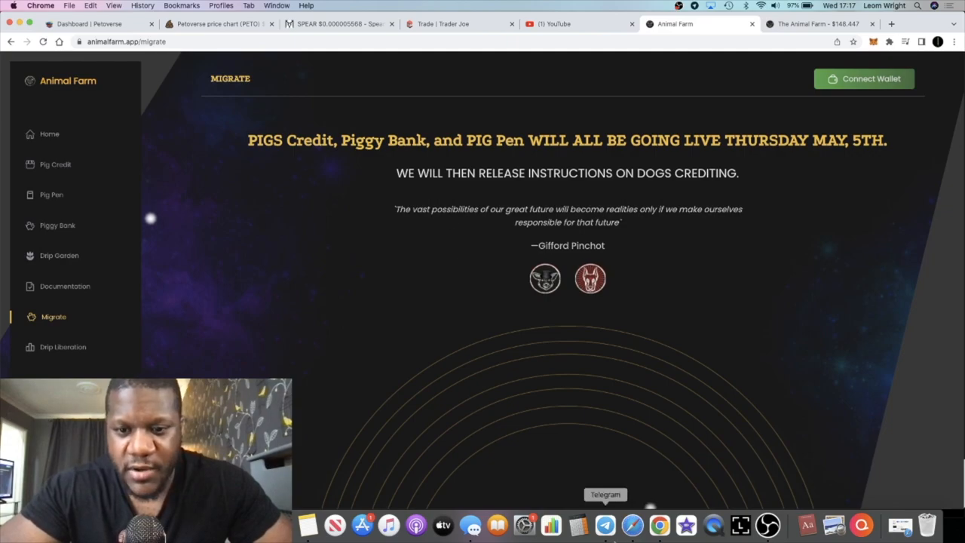
click(605, 524)
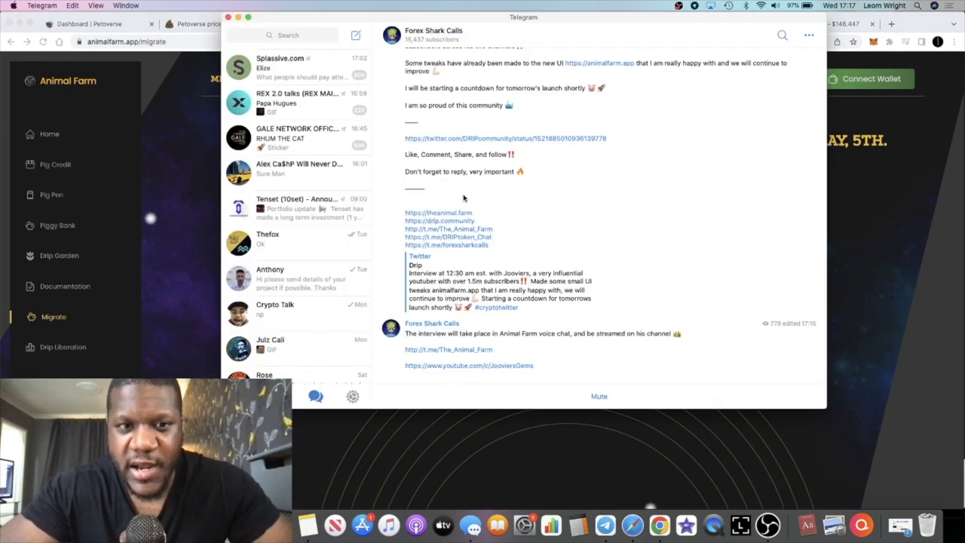
mouse_move(758, 249)
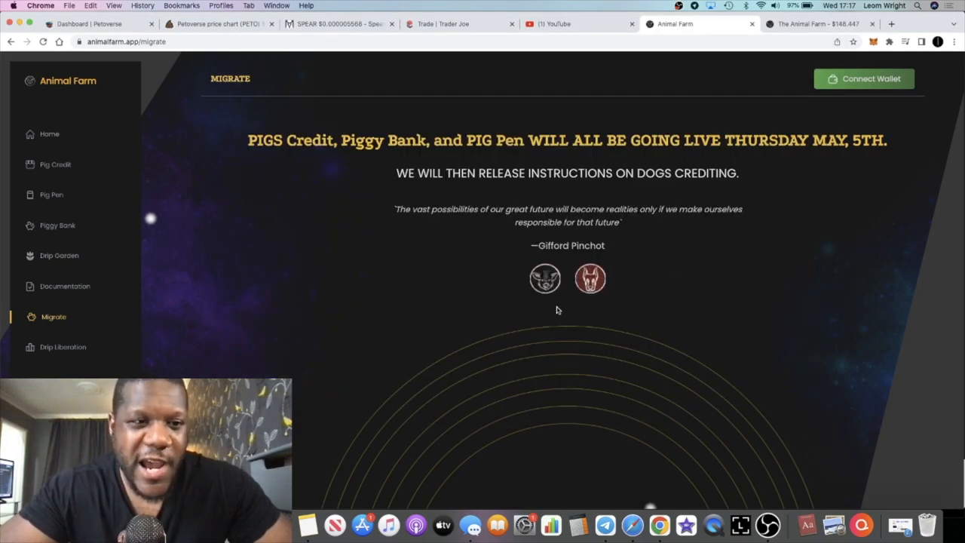
mouse_move(390, 295)
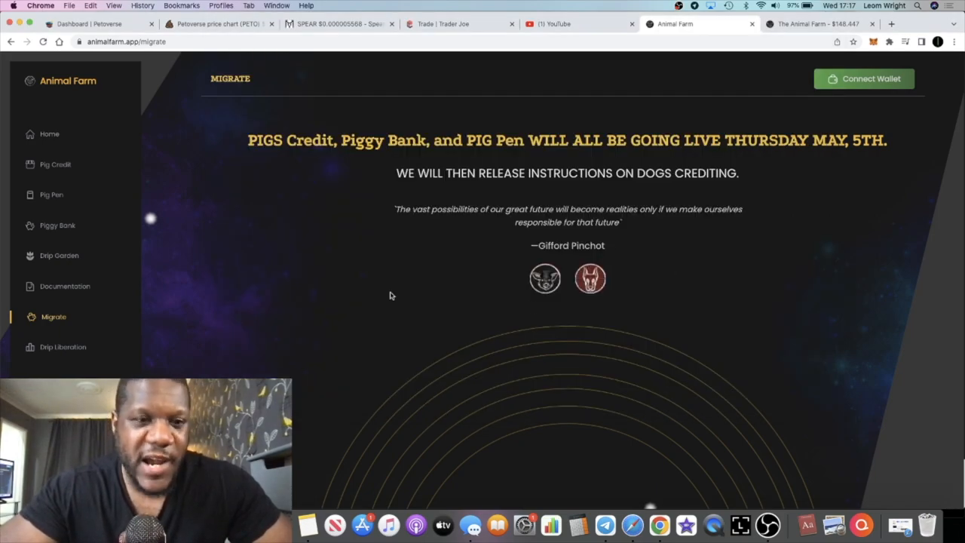
mouse_move(162, 262)
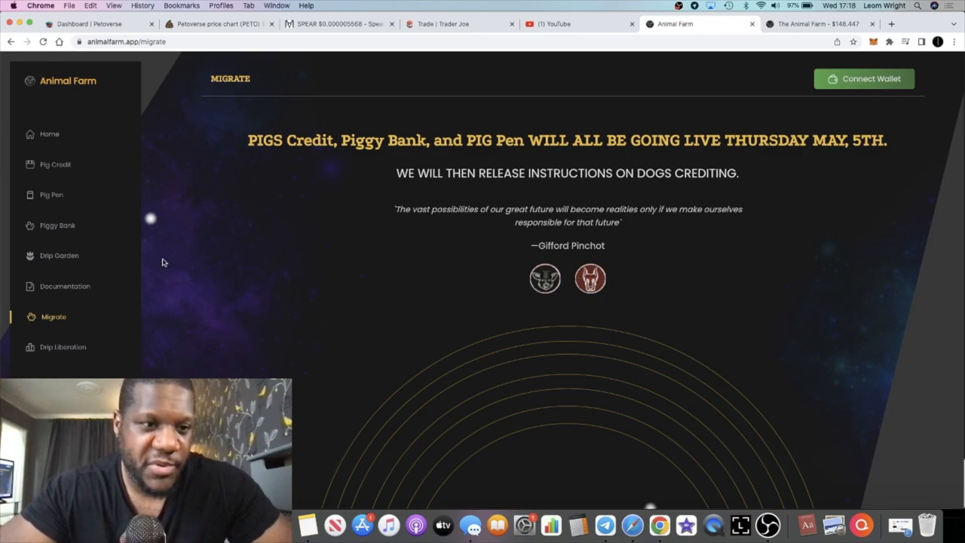
mouse_move(73, 286)
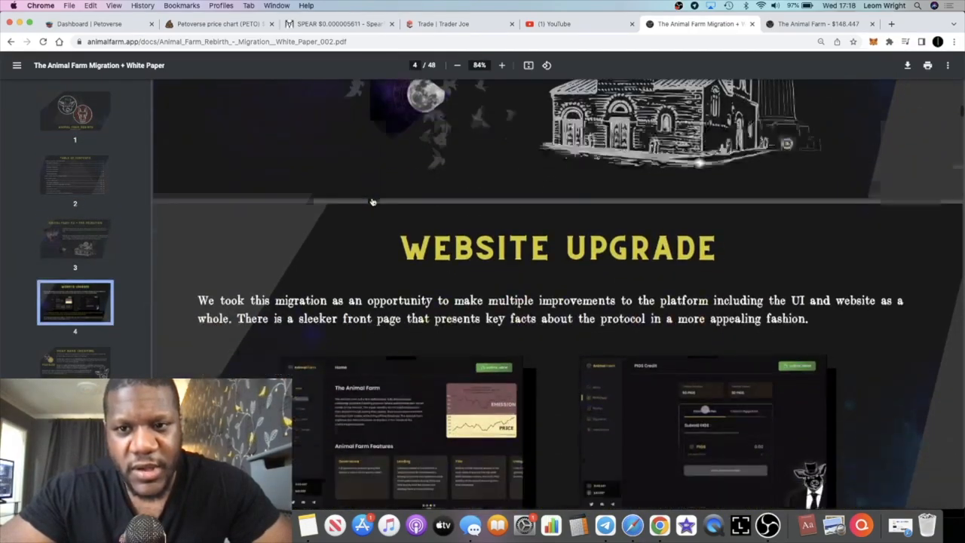
Skim the white paper's Wallet Crediting and migration overview pages, then go back to the Migrate page
scroll(down, 3)
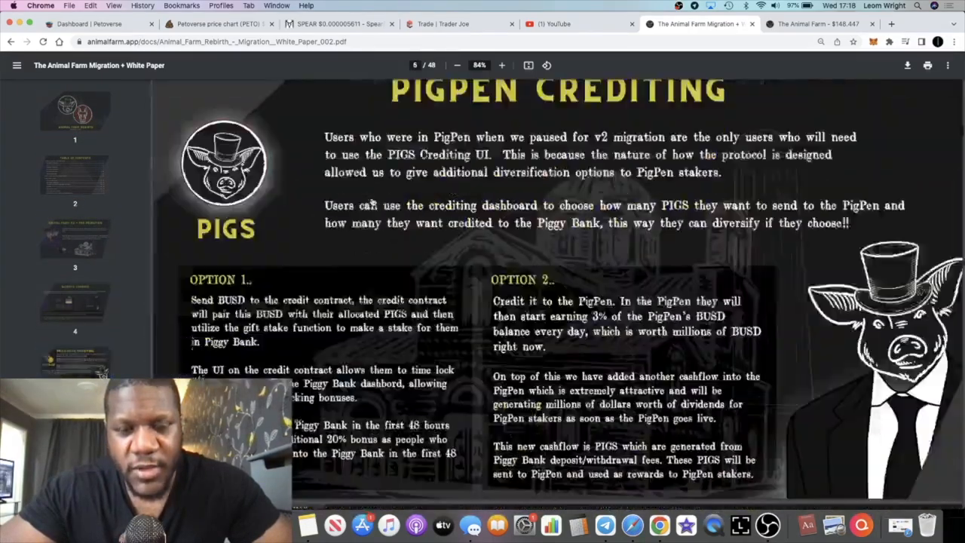
scroll(down, 3)
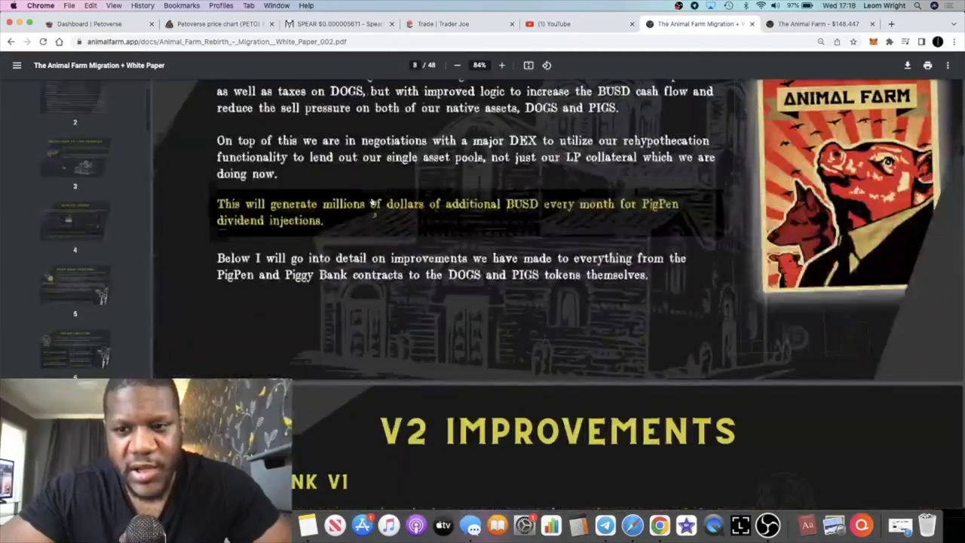
scroll(down, 3)
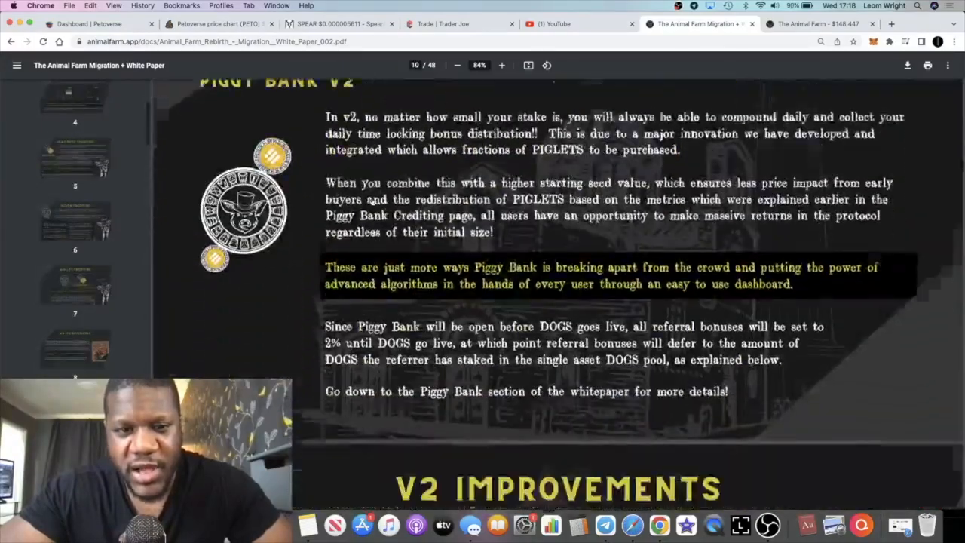
scroll(down, 3)
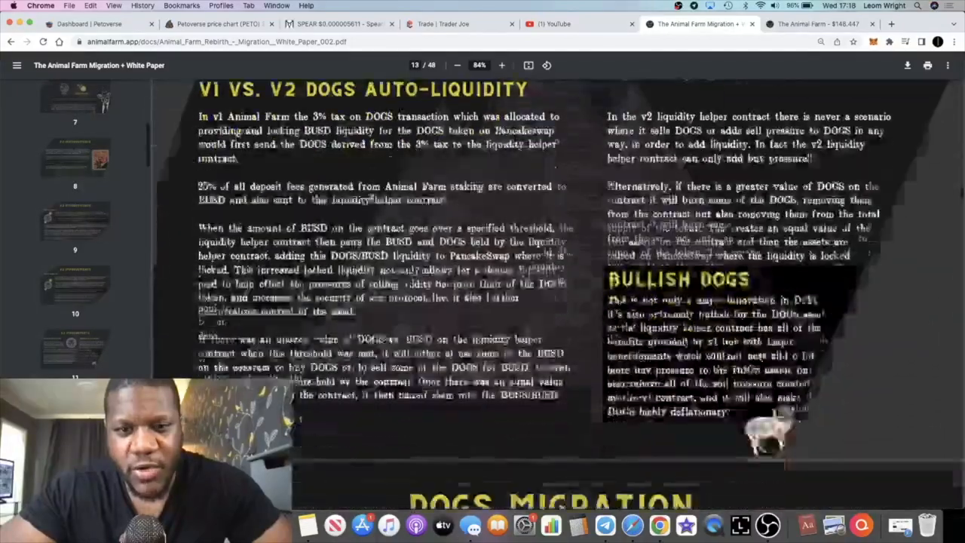
click(74, 111)
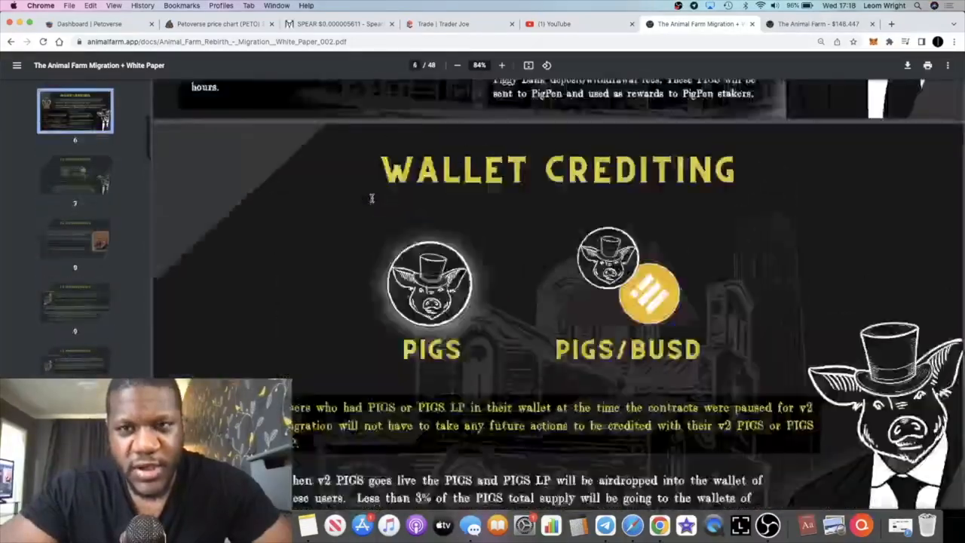
click(11, 41)
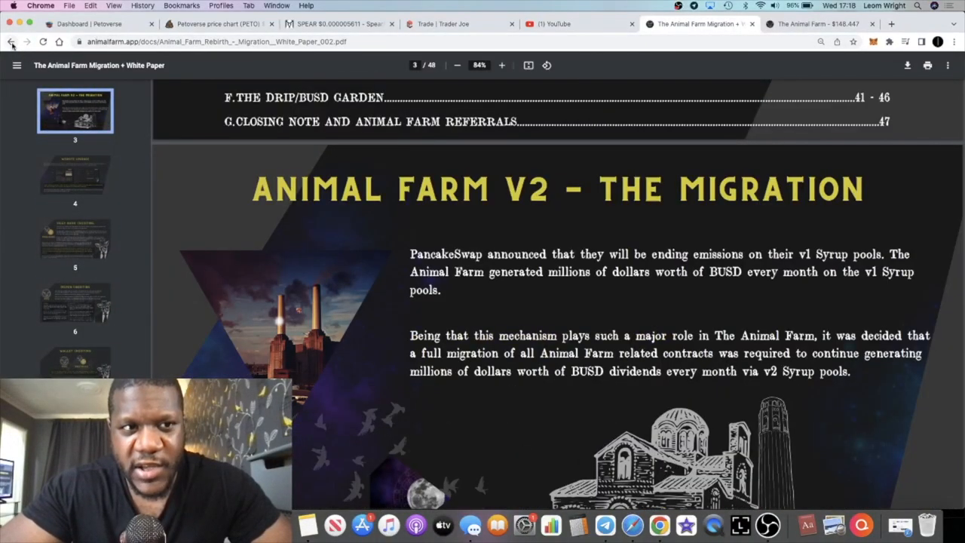
click(11, 42)
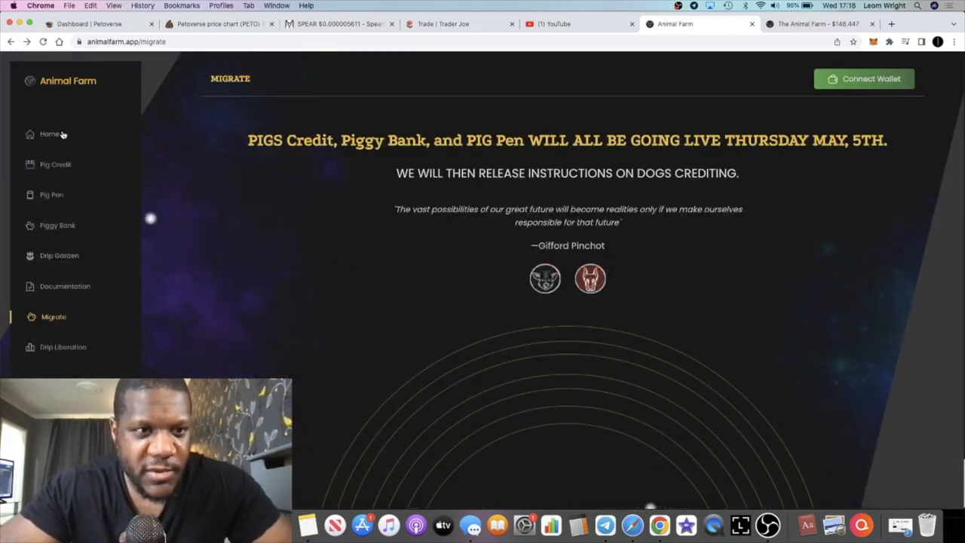
Return to the new Animal Farm home page and bring up the Forex Shark Calls channel in Telegram
click(50, 134)
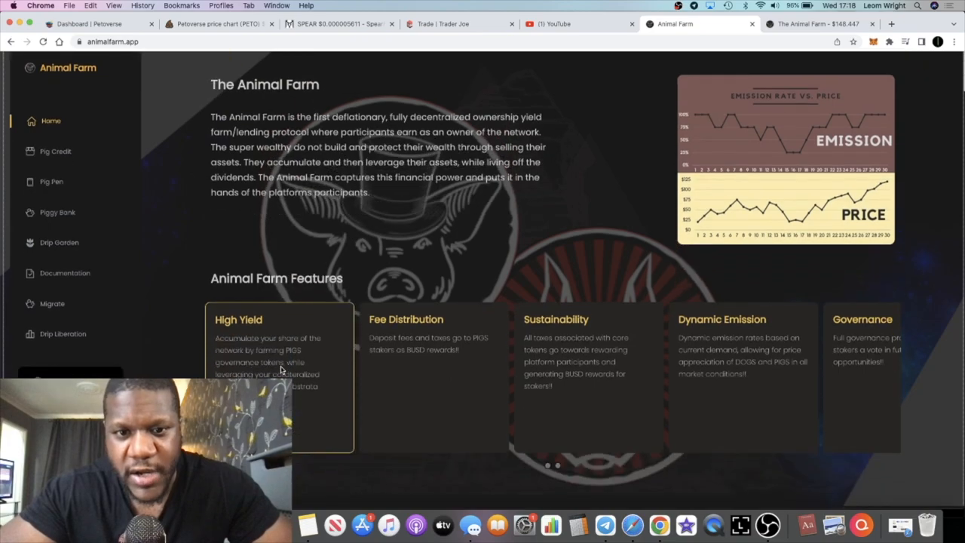
scroll(up, 3)
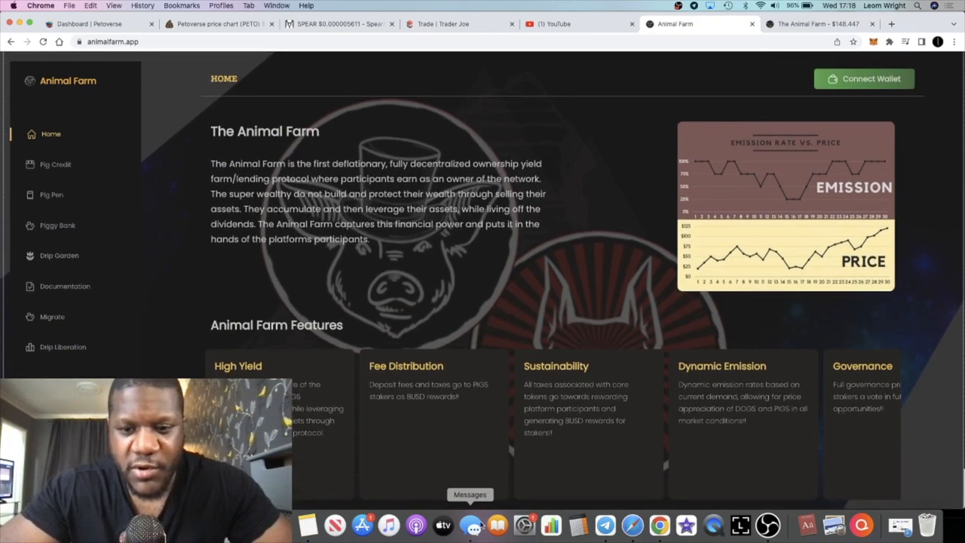
click(605, 526)
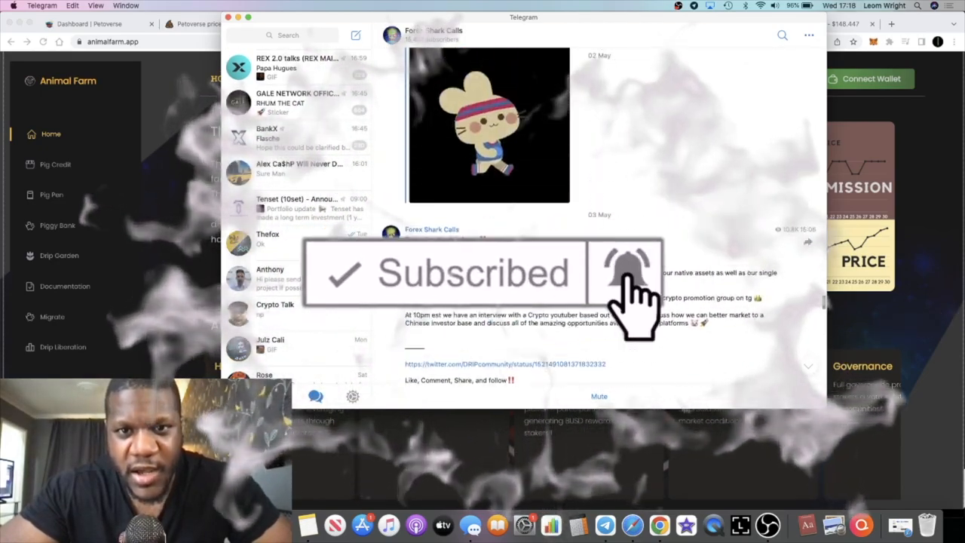
scroll(up, 3)
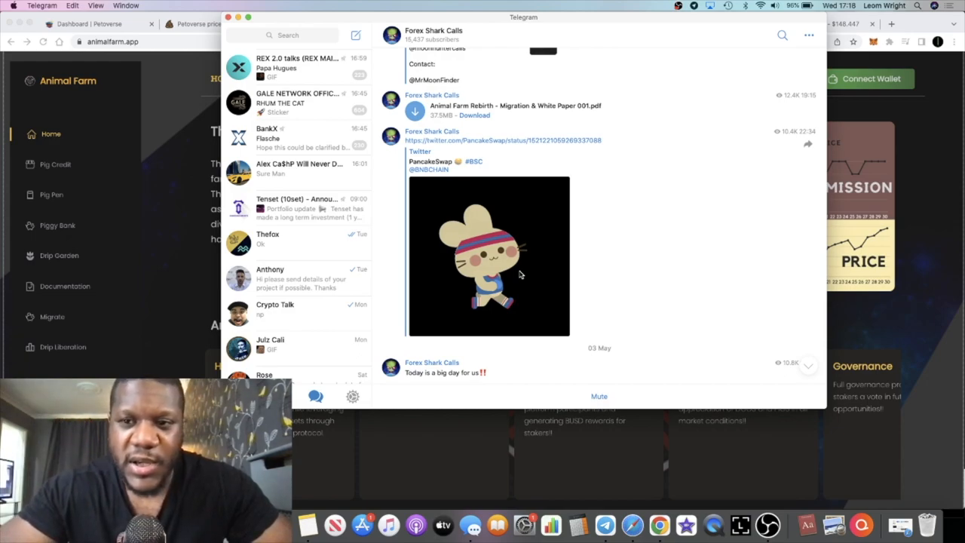
mouse_move(904, 173)
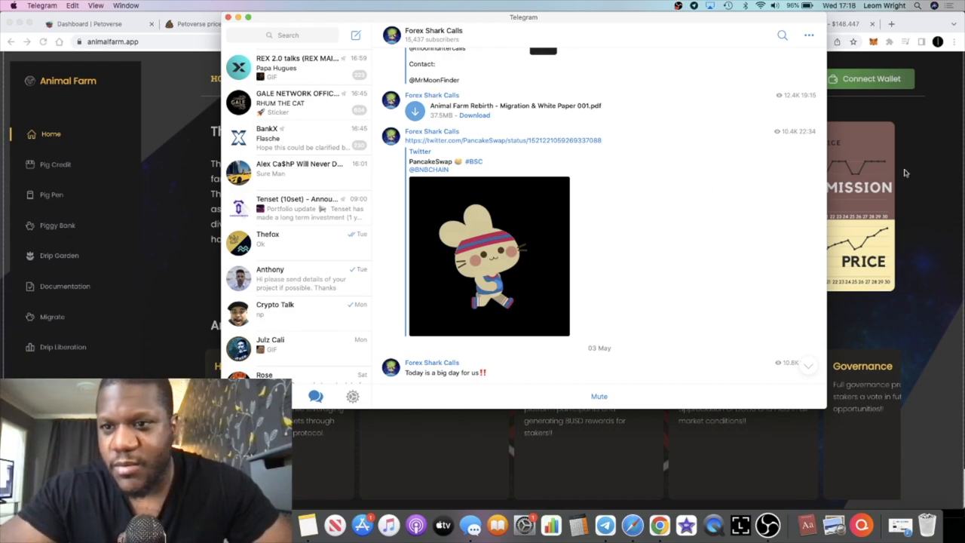
scroll(down, 3)
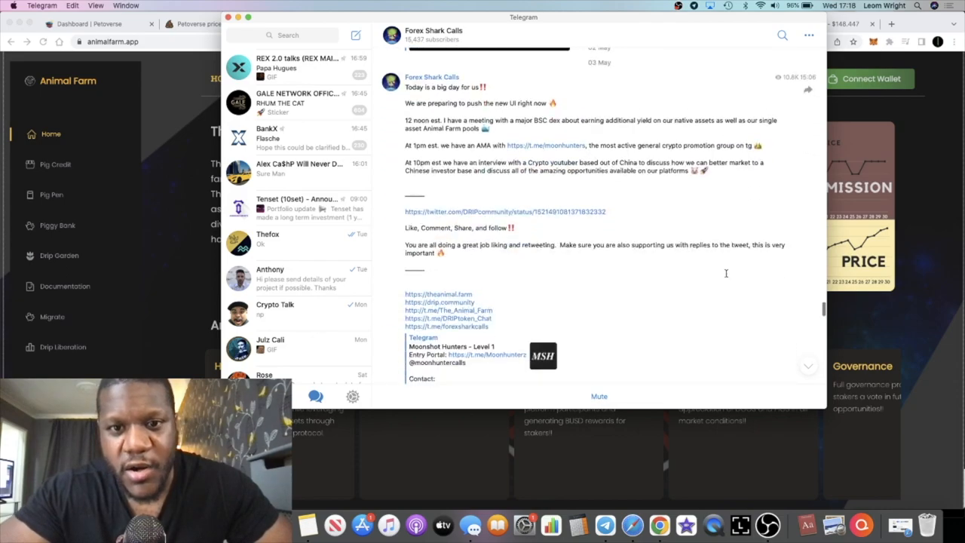
scroll(up, 3)
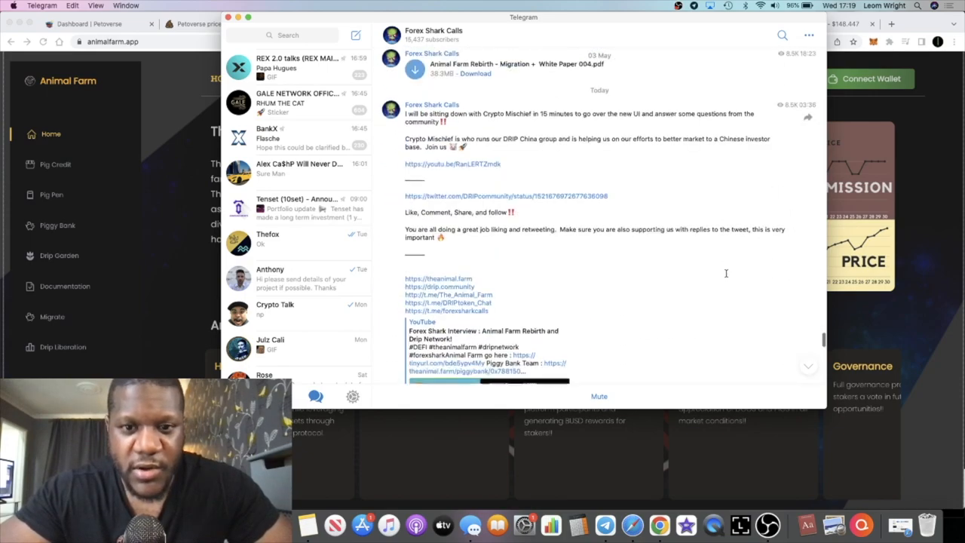
scroll(down, 3)
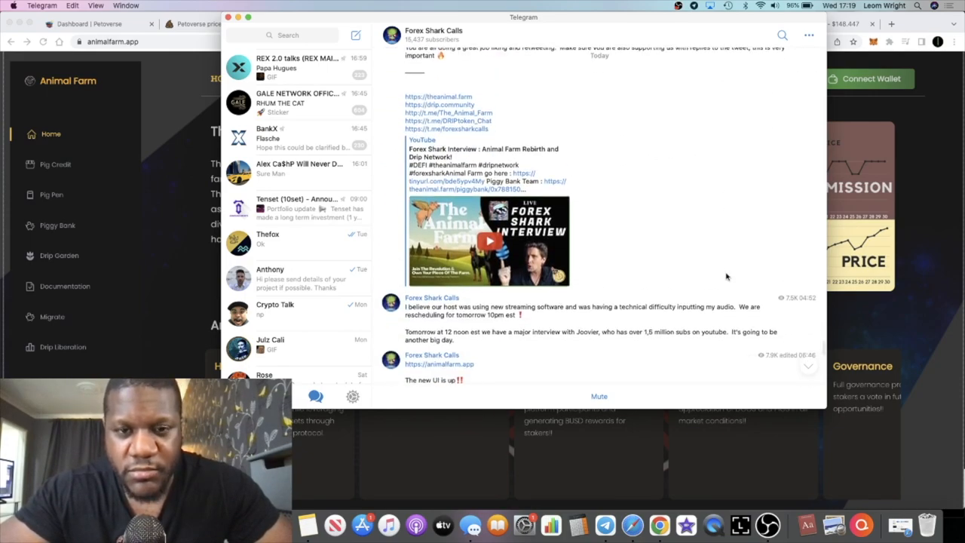
scroll(down, 3)
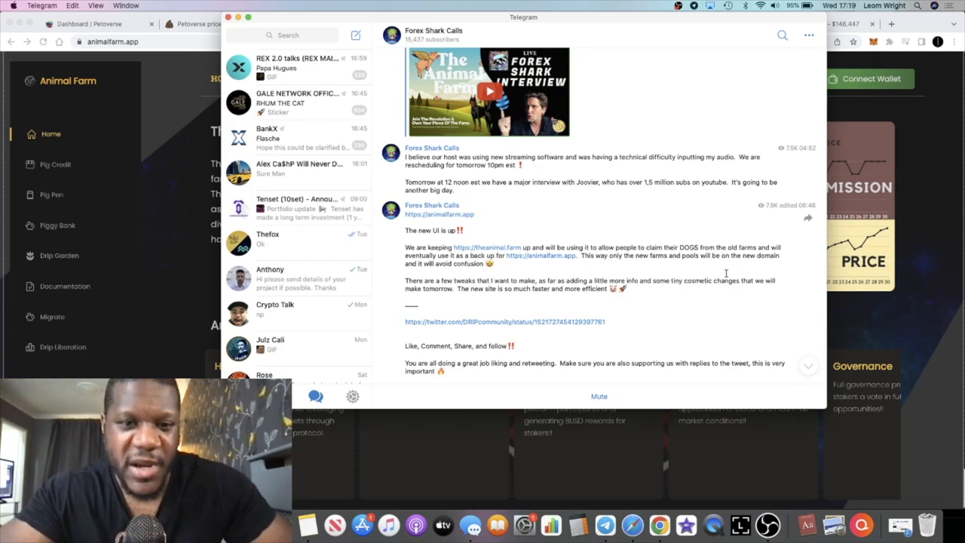
scroll(down, 3)
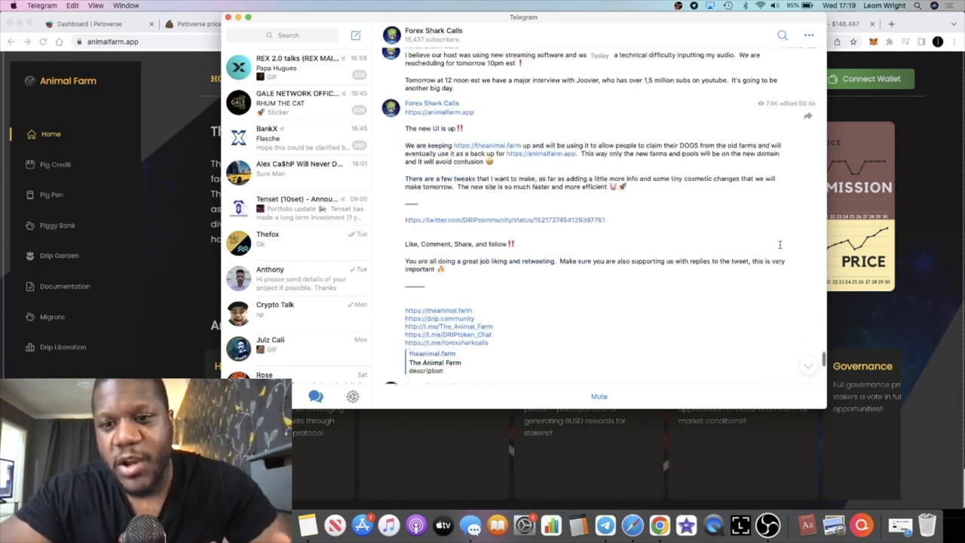
scroll(down, 3)
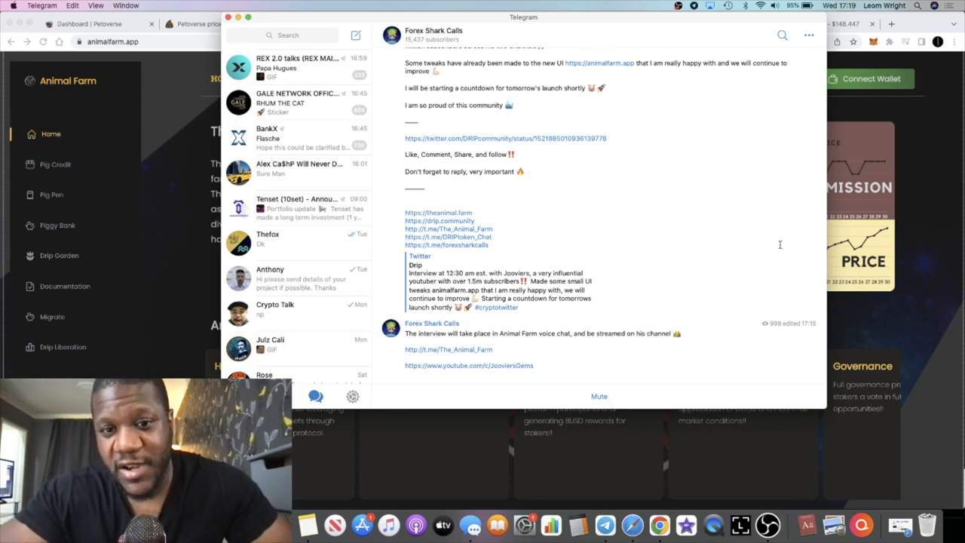
mouse_move(869, 219)
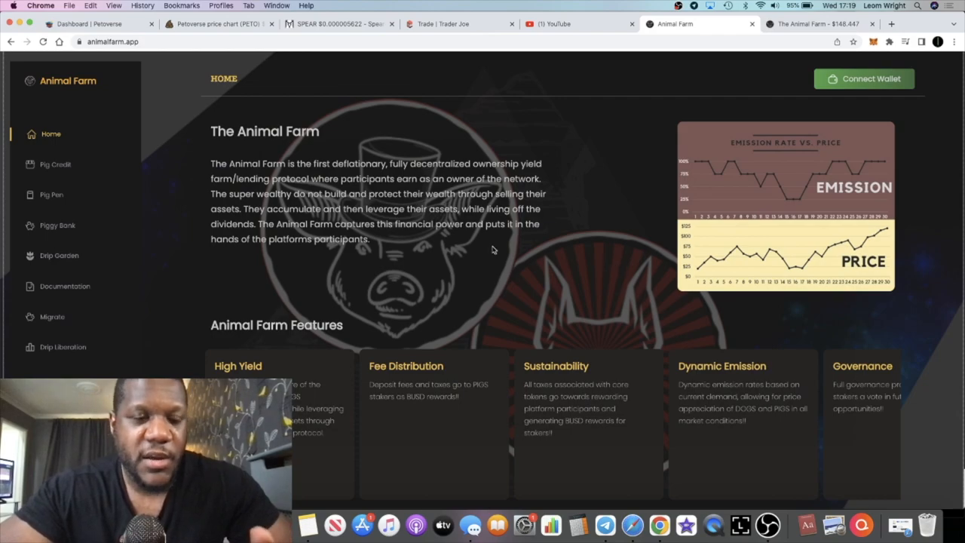
mouse_move(266, 174)
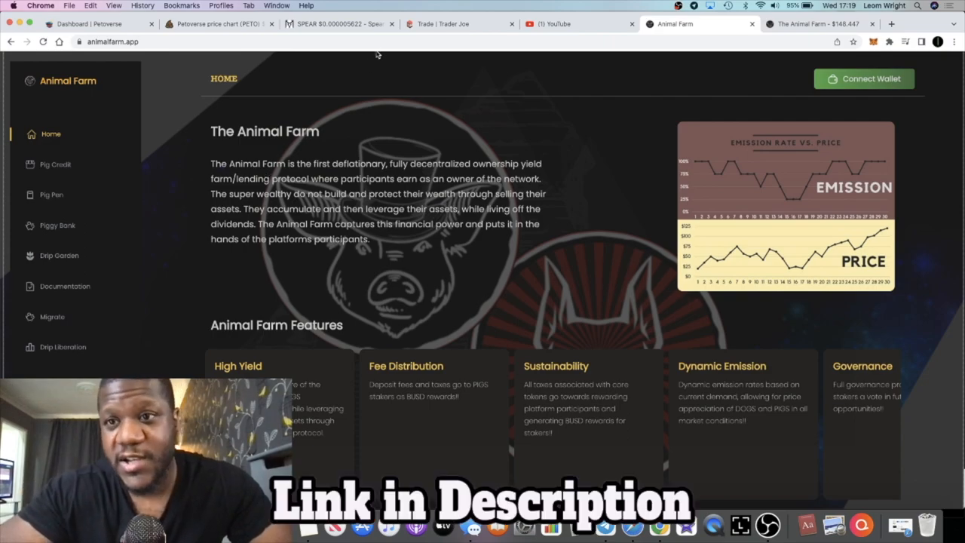
mouse_move(60, 202)
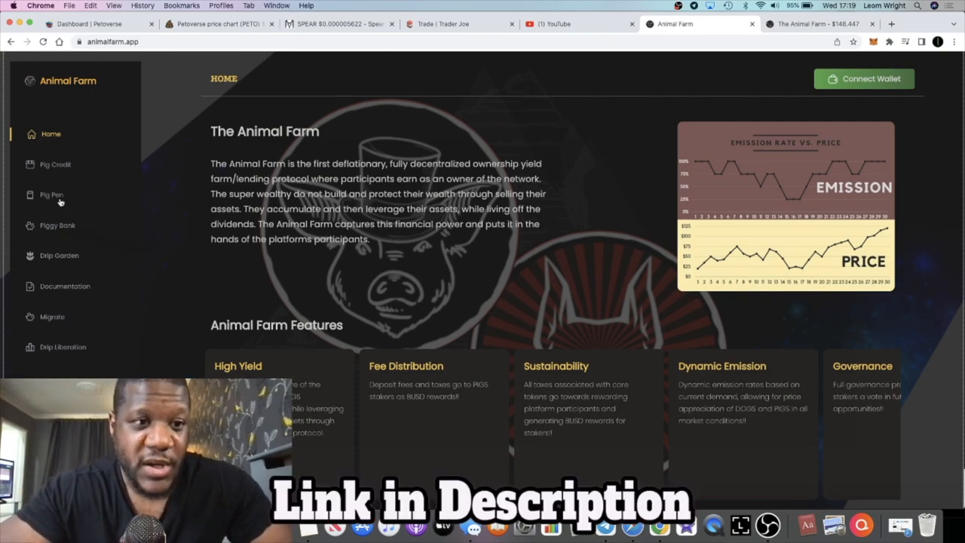
Switch to the Pig Pen staking page from the left sidebar
click(51, 195)
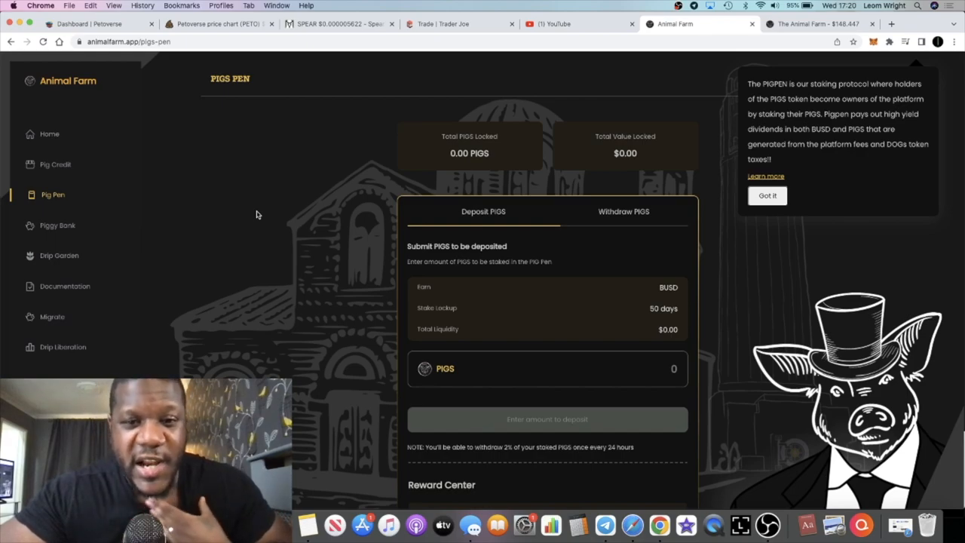
scroll(down, 3)
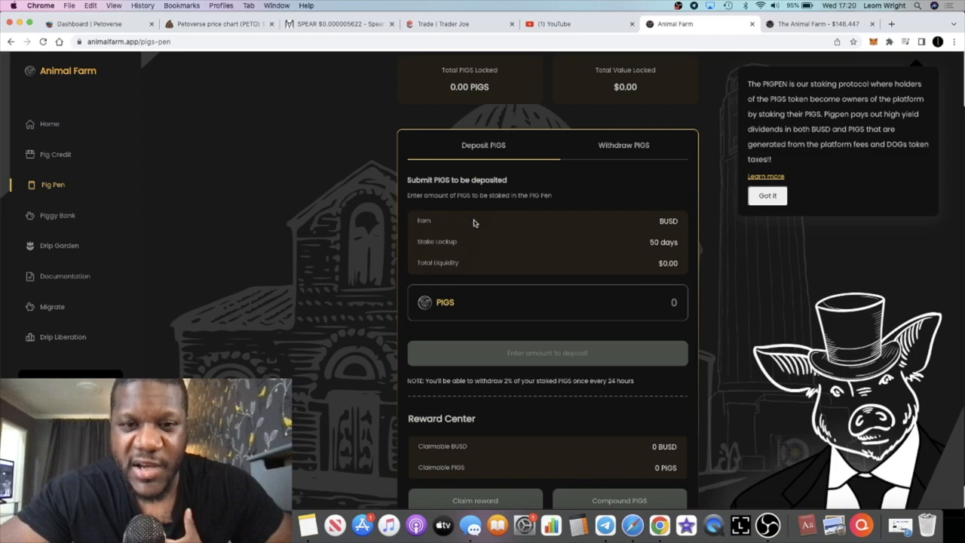
mouse_move(474, 258)
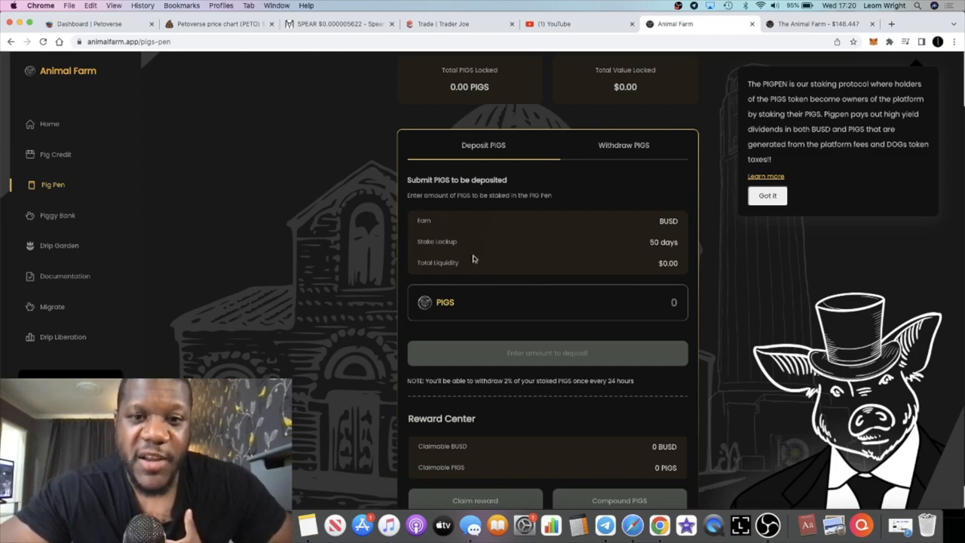
mouse_move(475, 240)
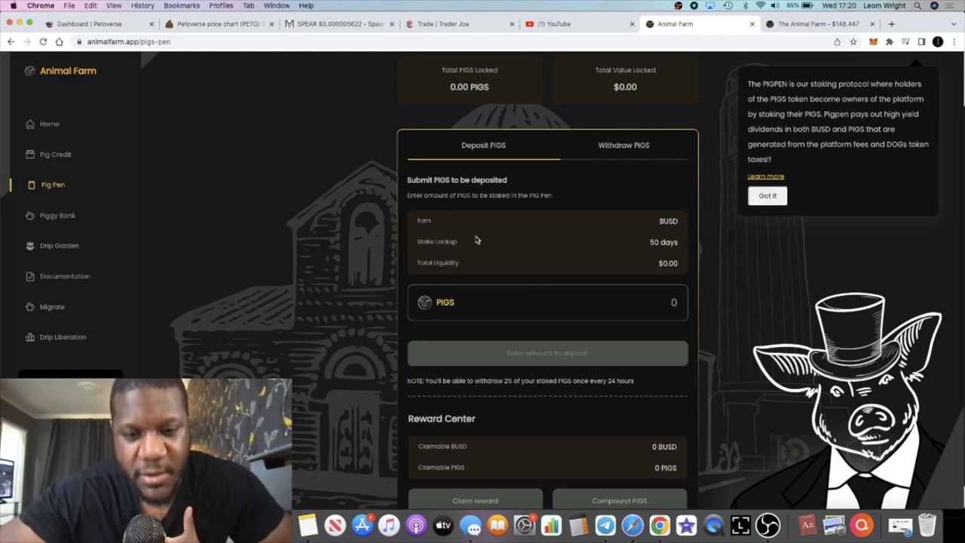
mouse_move(451, 317)
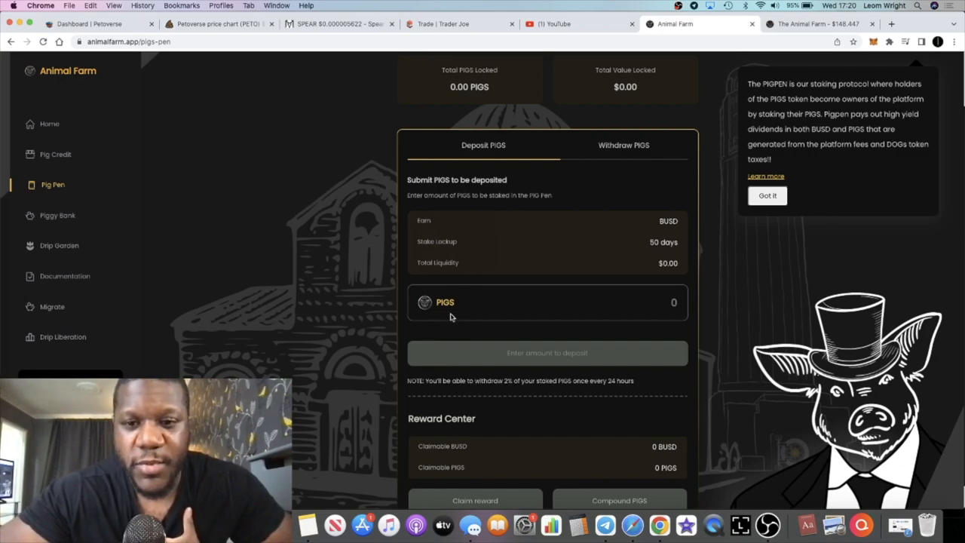
mouse_move(449, 337)
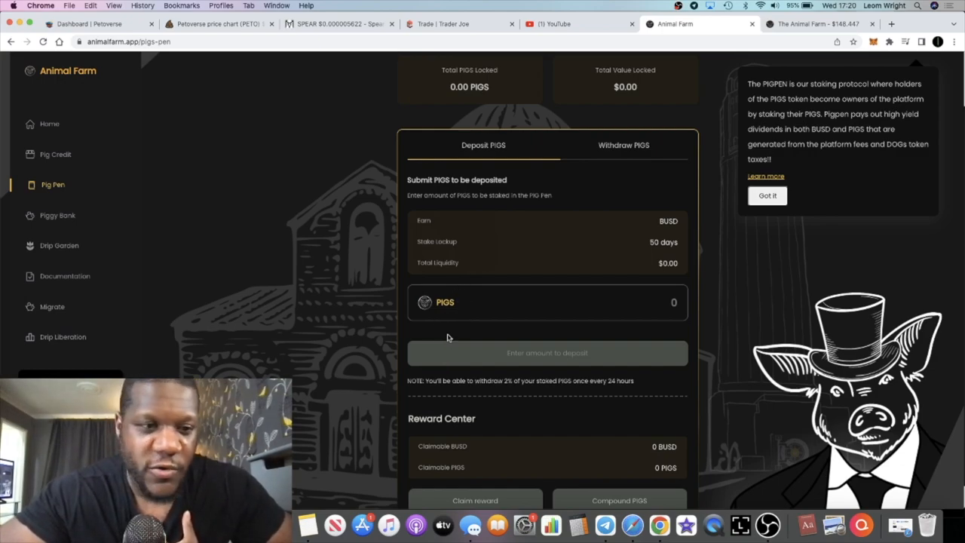
mouse_move(440, 352)
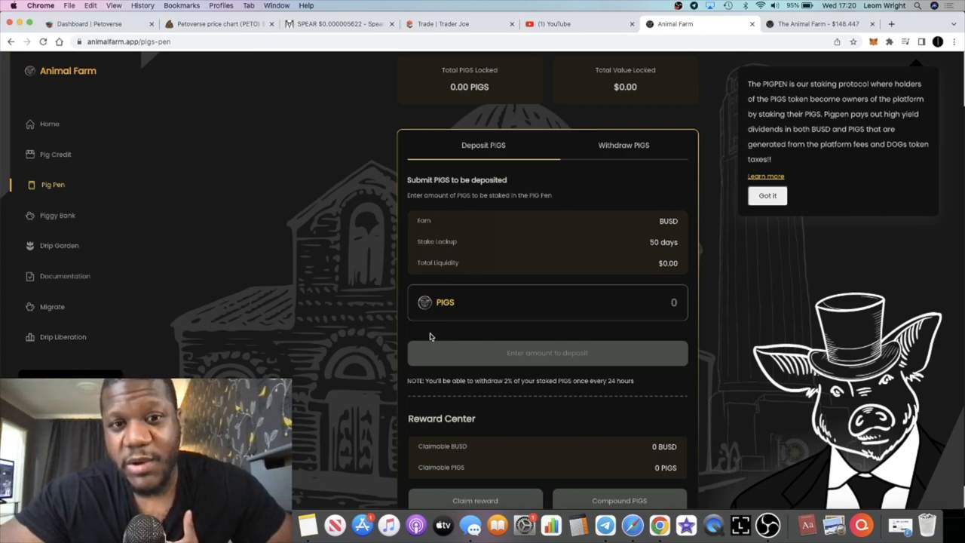
scroll(up, 3)
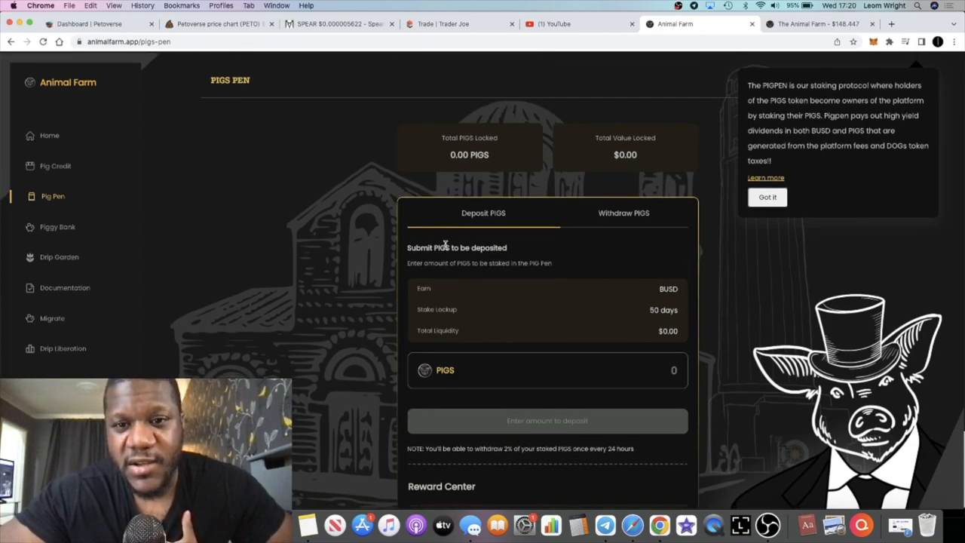